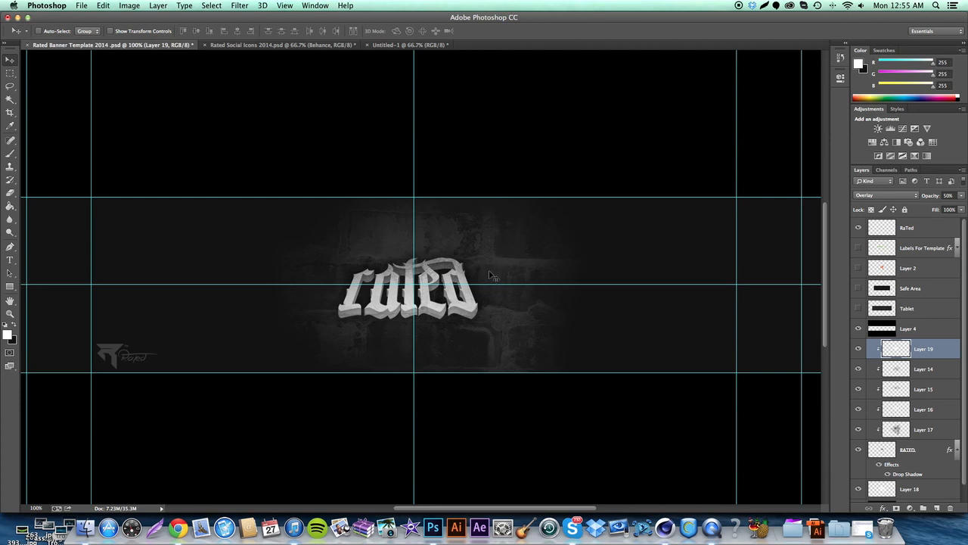
{"action": "mouse_move", "coordinate": [472, 301]}
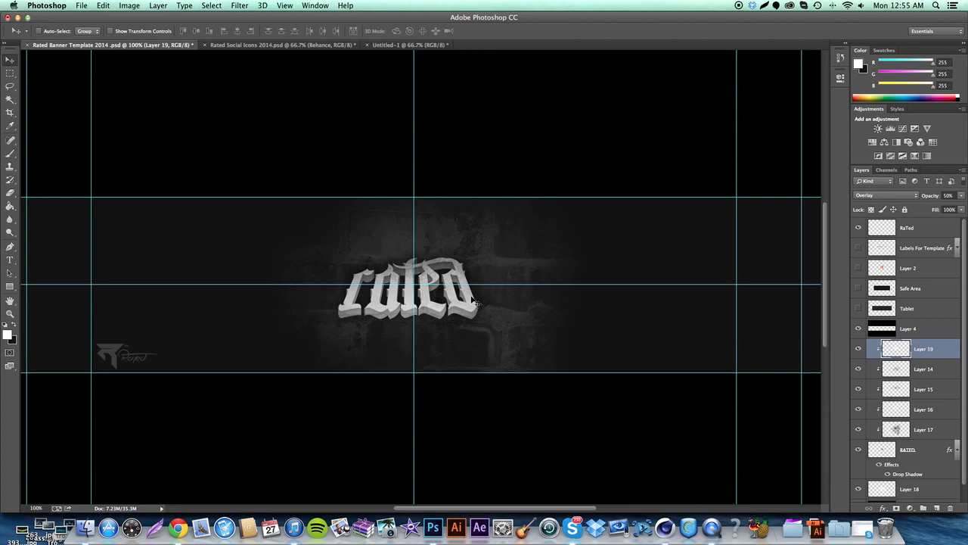
{"action": "mouse_move", "coordinate": [506, 293]}
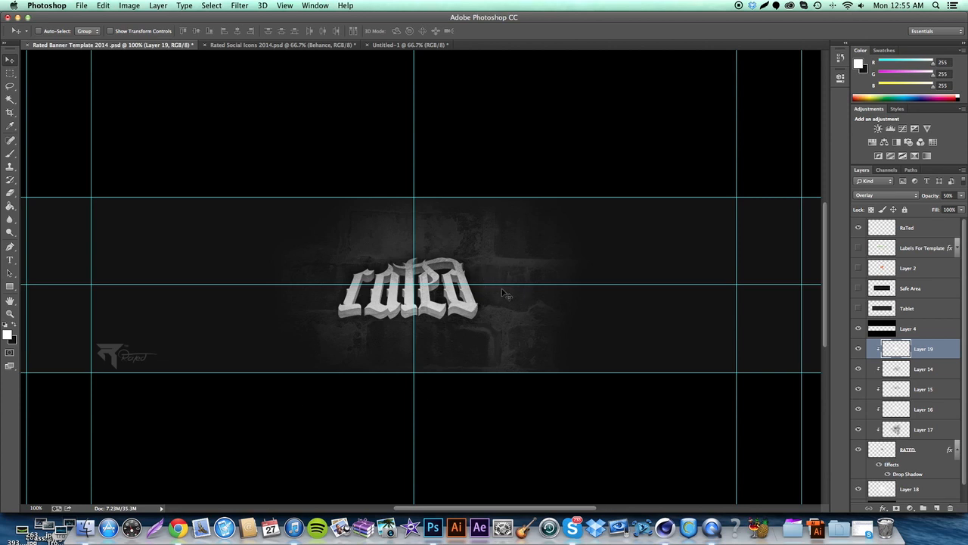
{"action": "mouse_move", "coordinate": [452, 312]}
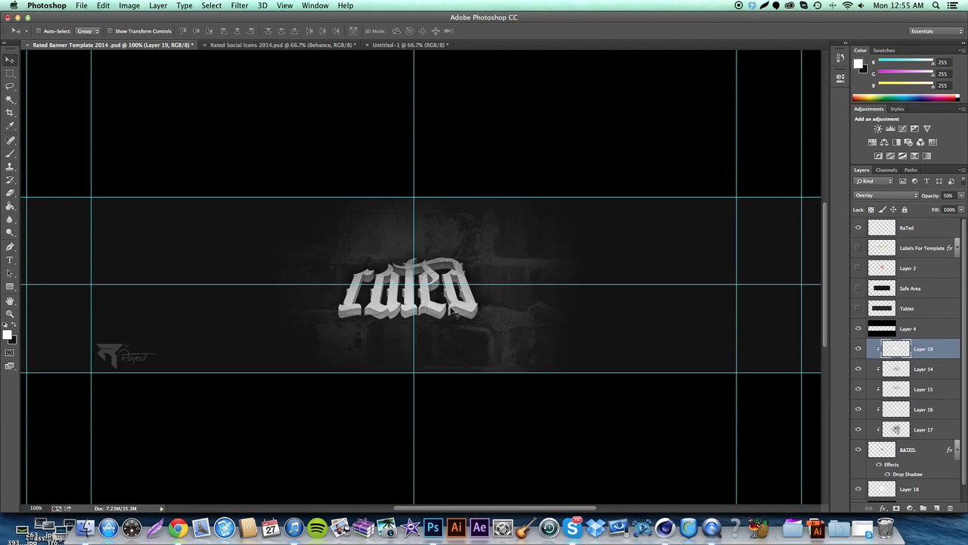
{"action": "mouse_move", "coordinate": [355, 313]}
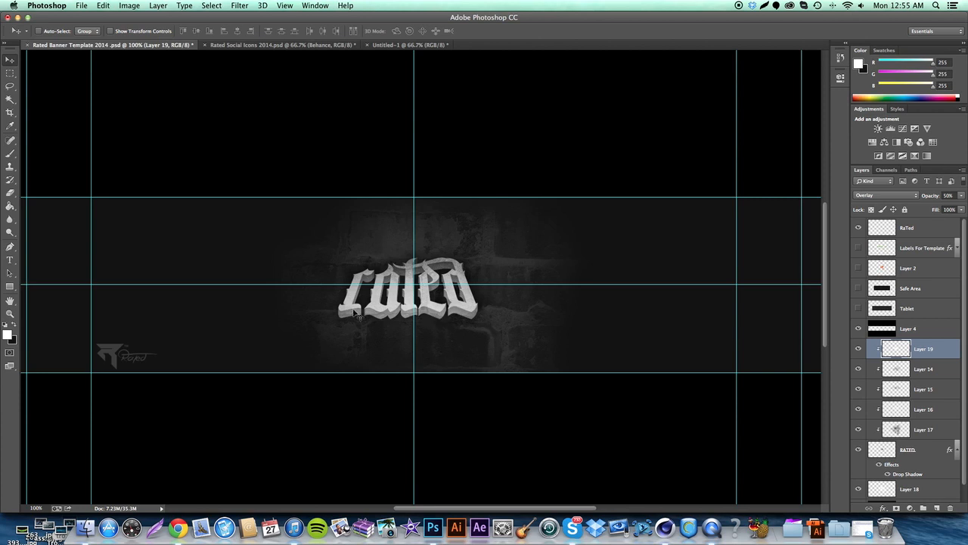
{"action": "mouse_move", "coordinate": [520, 272]}
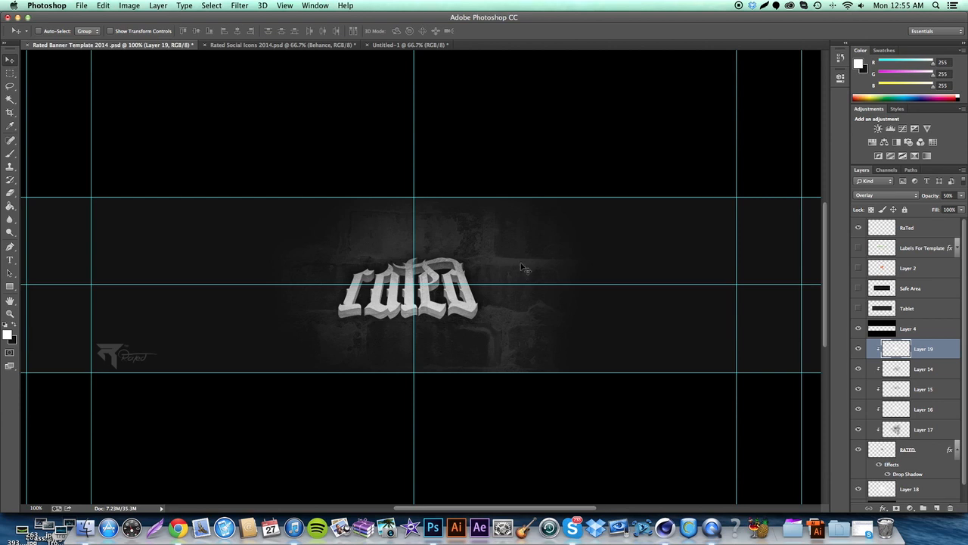
{"action": "mouse_move", "coordinate": [527, 269]}
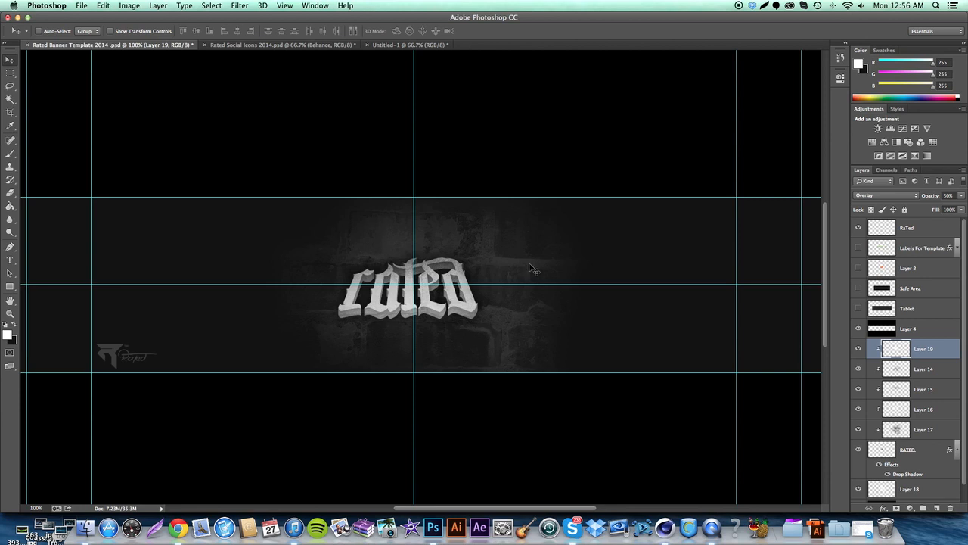
{"action": "mouse_move", "coordinate": [427, 214]}
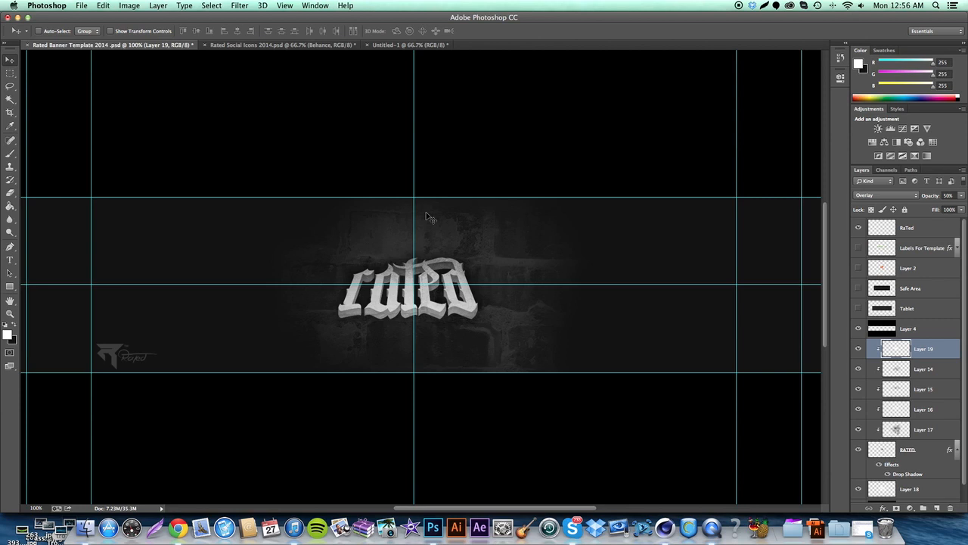
{"action": "mouse_move", "coordinate": [524, 167]}
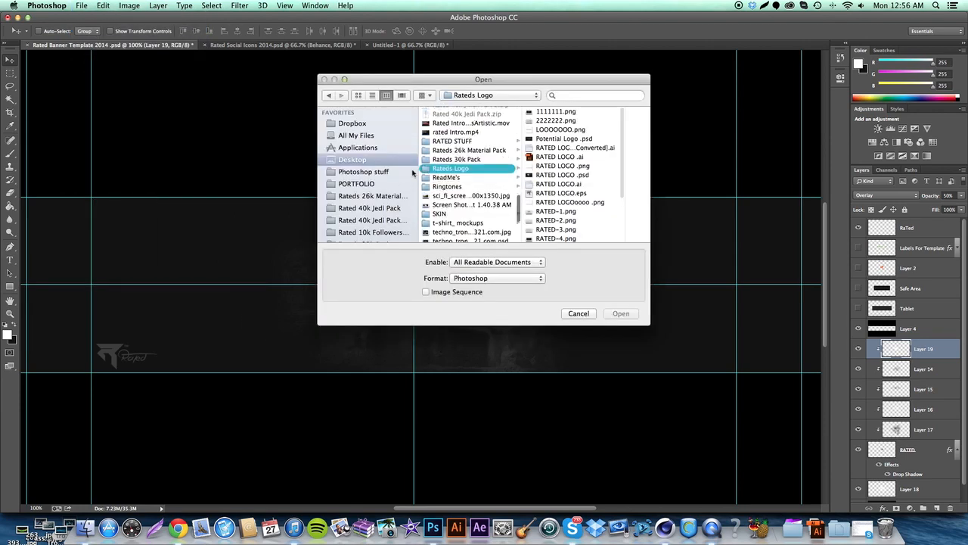
Browse to the Photoshop stuff folder and open the NICOLE banner PNG.
{"action": "left_click", "coordinate": [363, 171]}
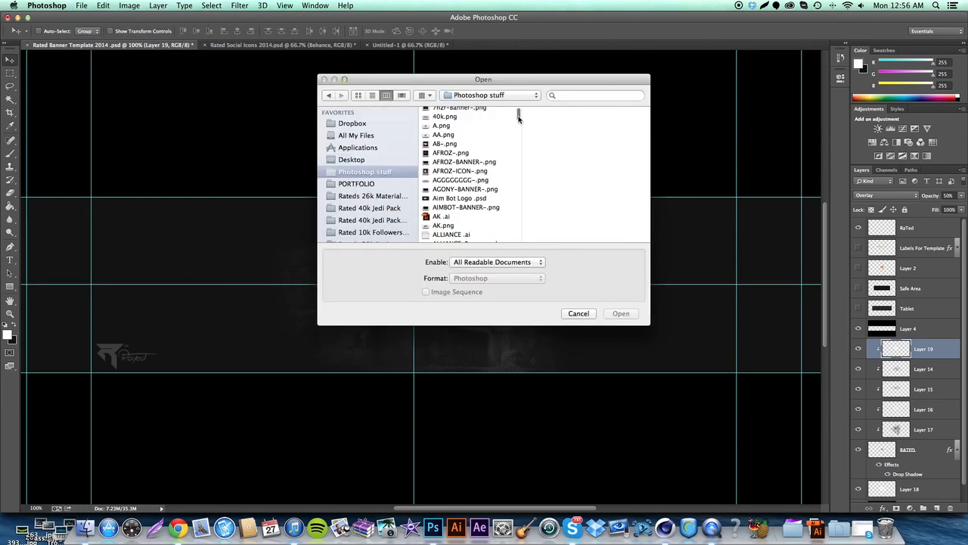
{"action": "scroll", "scroll_direction": "down", "scroll_amount": 3}
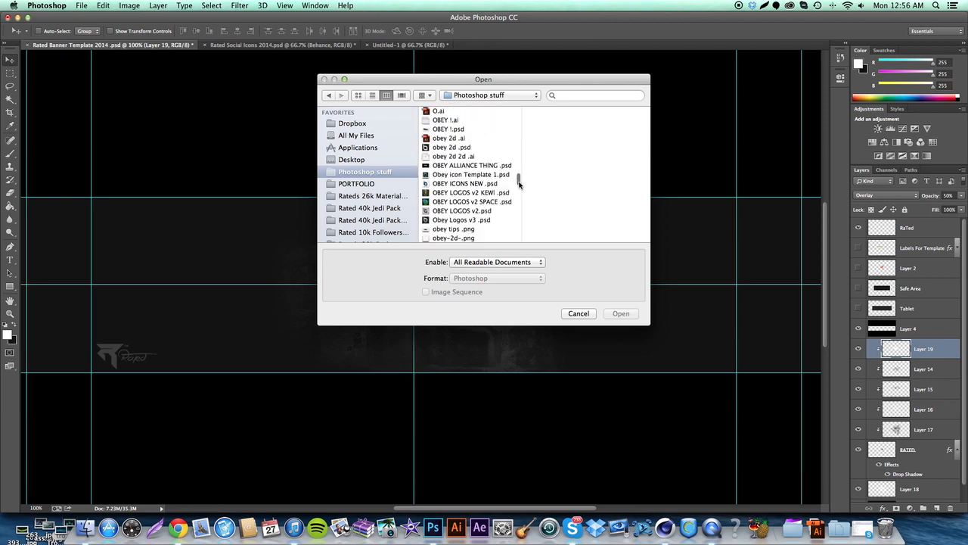
{"action": "left_click", "coordinate": [465, 143]}
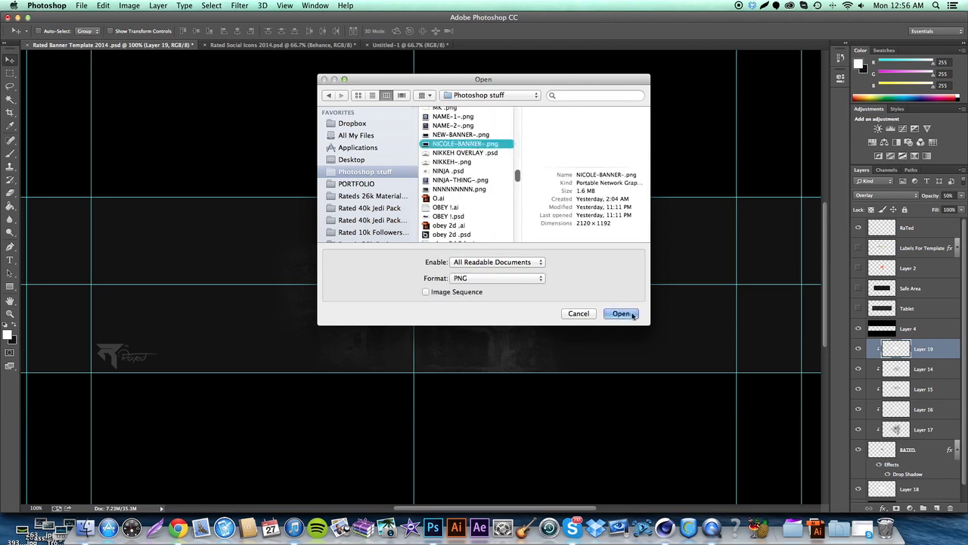
{"action": "left_click", "coordinate": [620, 313]}
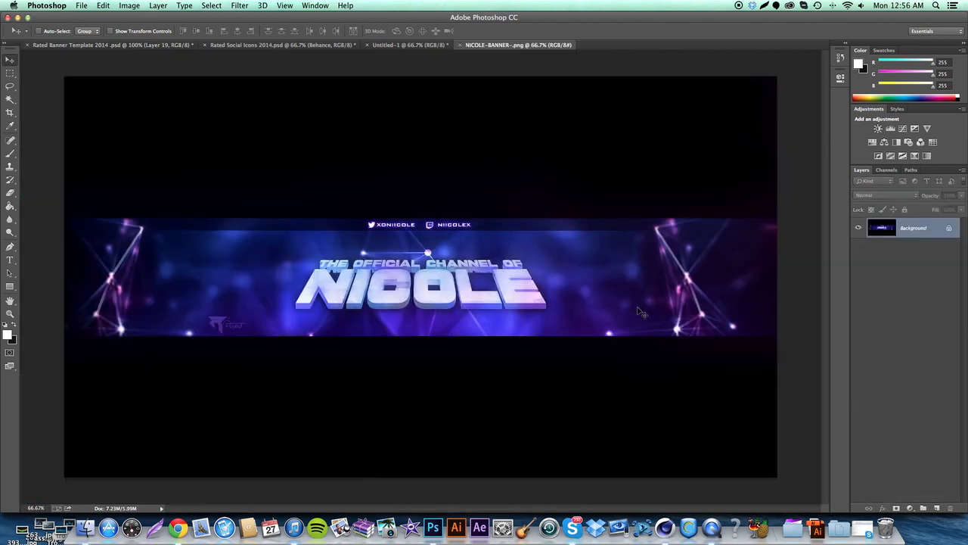
{"action": "mouse_move", "coordinate": [535, 293]}
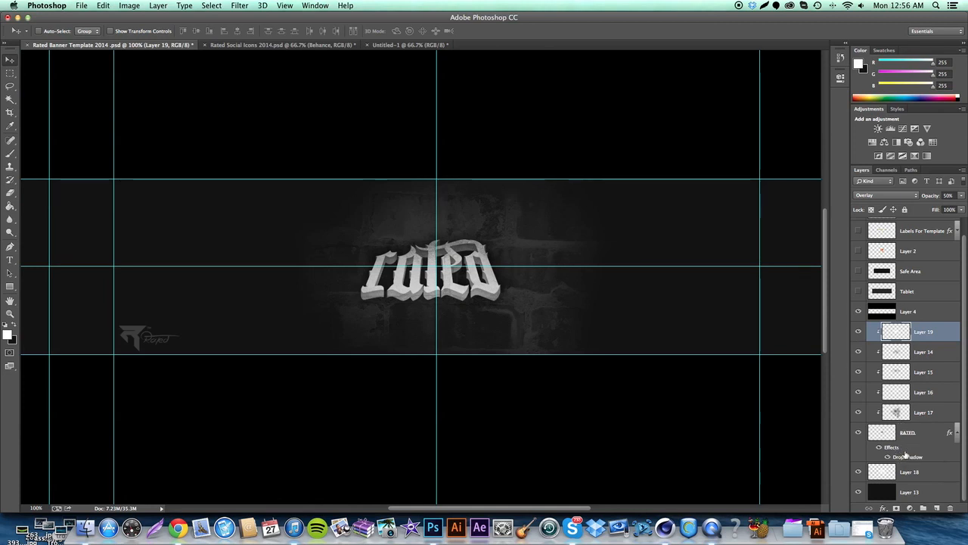
{"action": "mouse_move", "coordinate": [907, 456]}
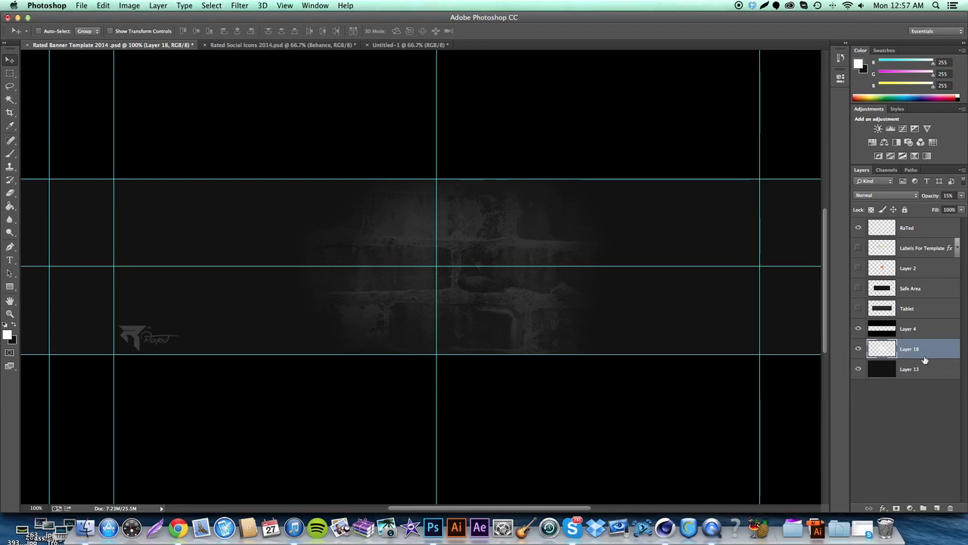
{"action": "mouse_move", "coordinate": [487, 320]}
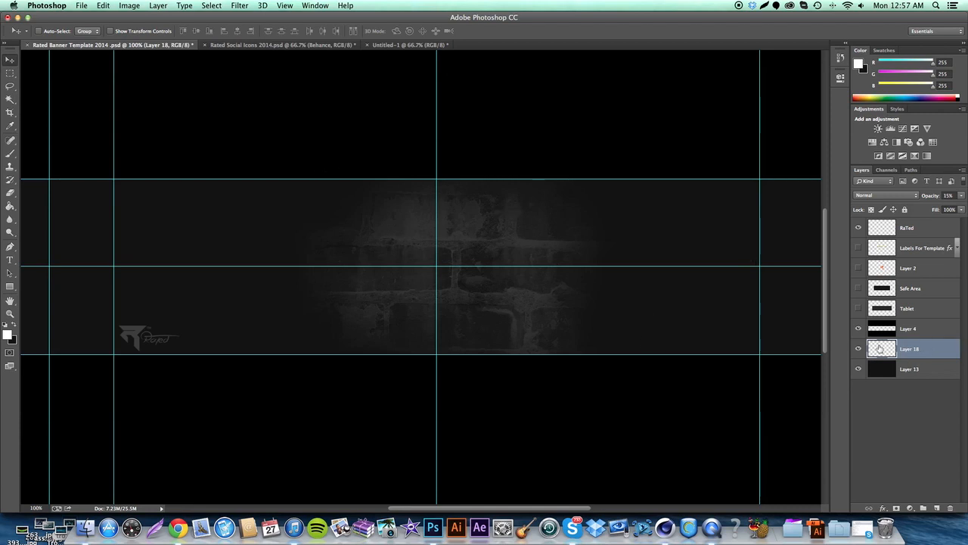
{"action": "mouse_move", "coordinate": [859, 348]}
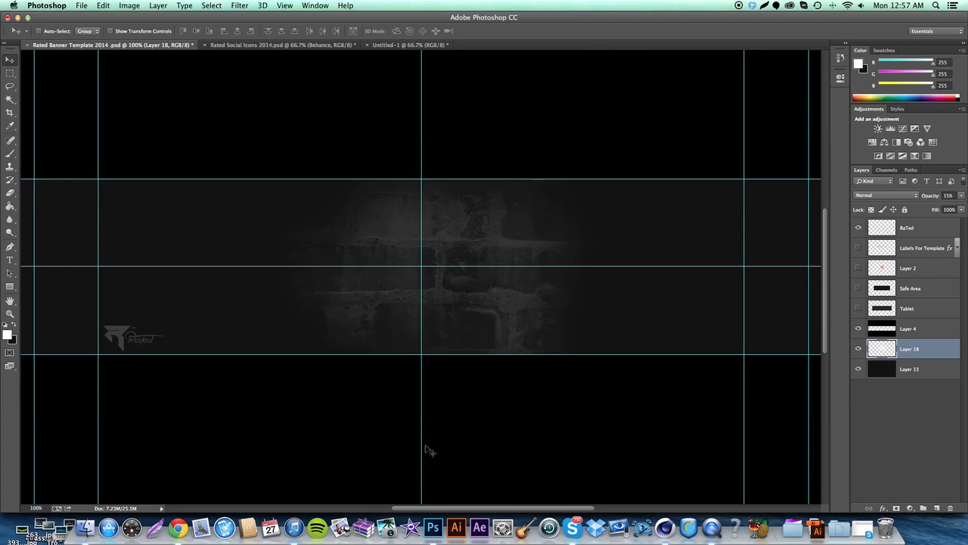
{"action": "mouse_move", "coordinate": [944, 461]}
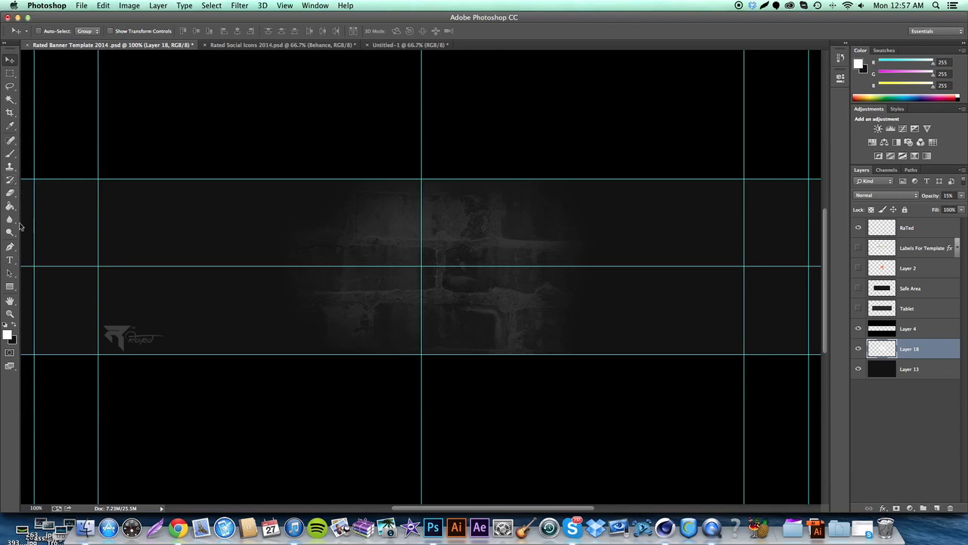
{"action": "mouse_move", "coordinate": [315, 252]}
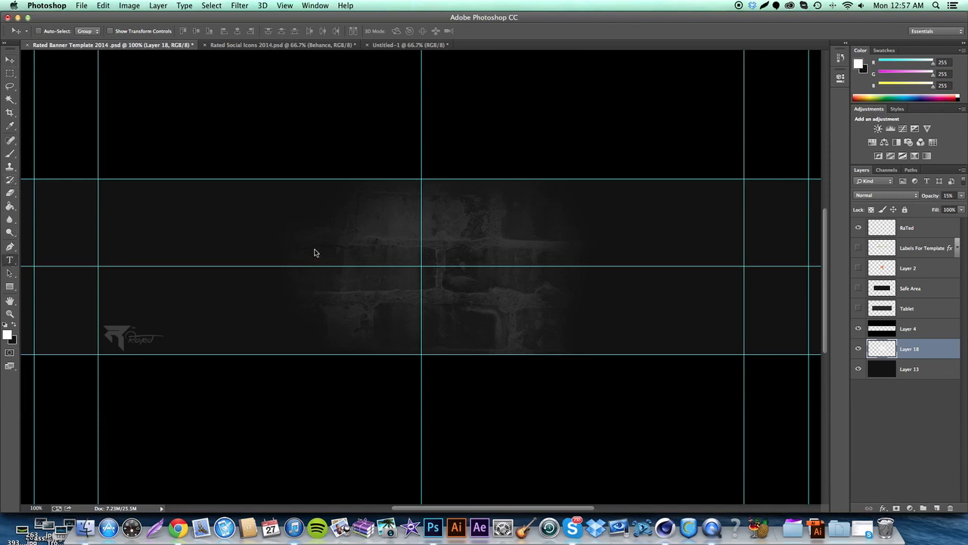
{"action": "mouse_move", "coordinate": [257, 221]}
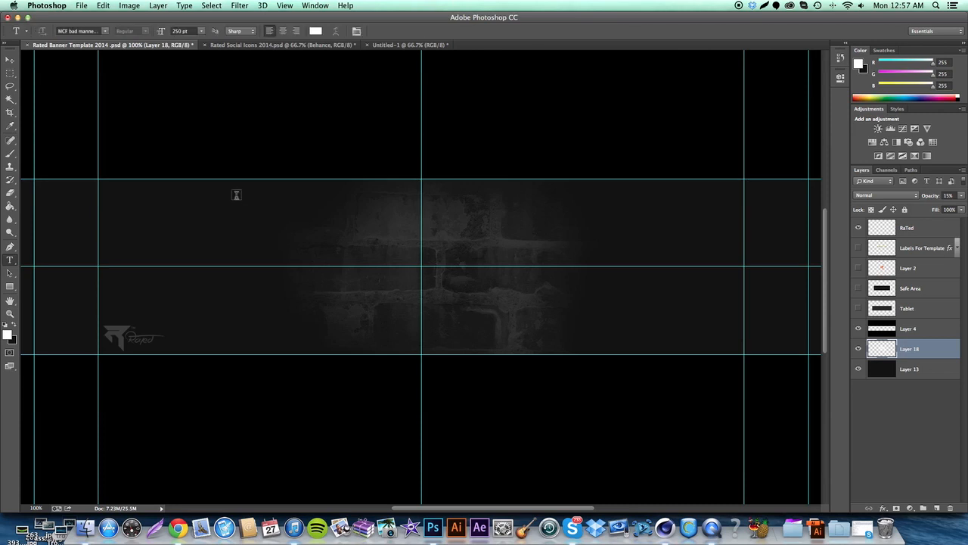
{"action": "mouse_move", "coordinate": [442, 248]}
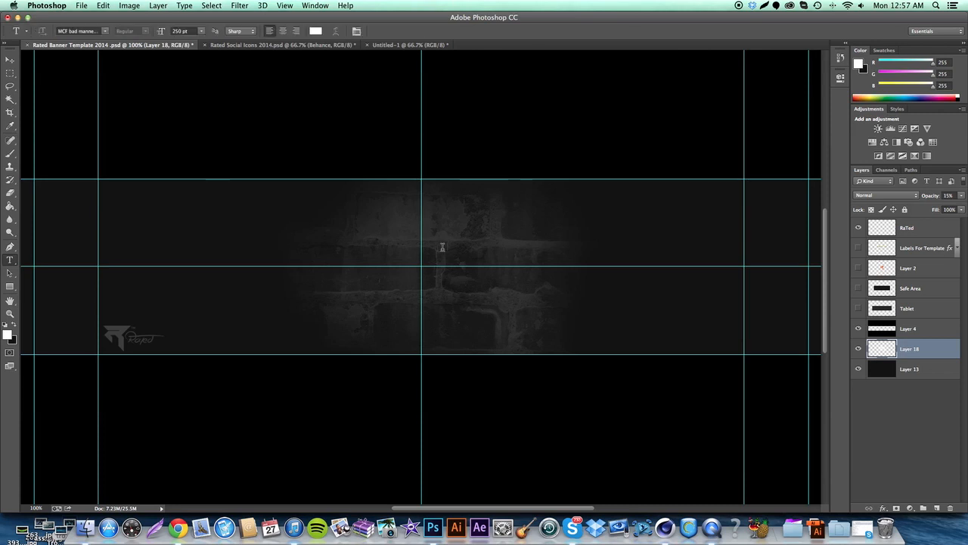
Create a centred white 'RATED' text layer in a bold sans-serif font and commit it.
{"action": "left_click", "coordinate": [254, 280]}
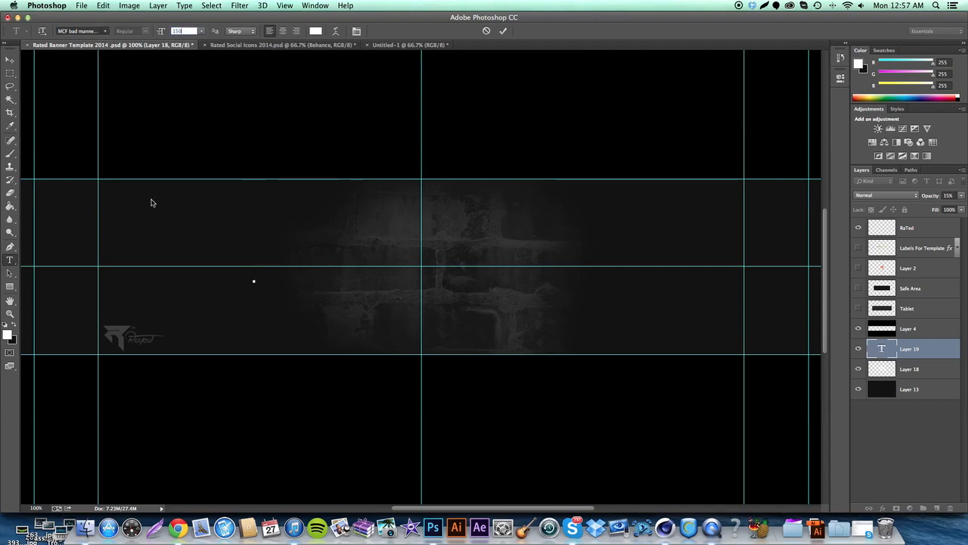
{"action": "left_click", "coordinate": [79, 31]}
{"action": "type", "text": "Major Snafu"}
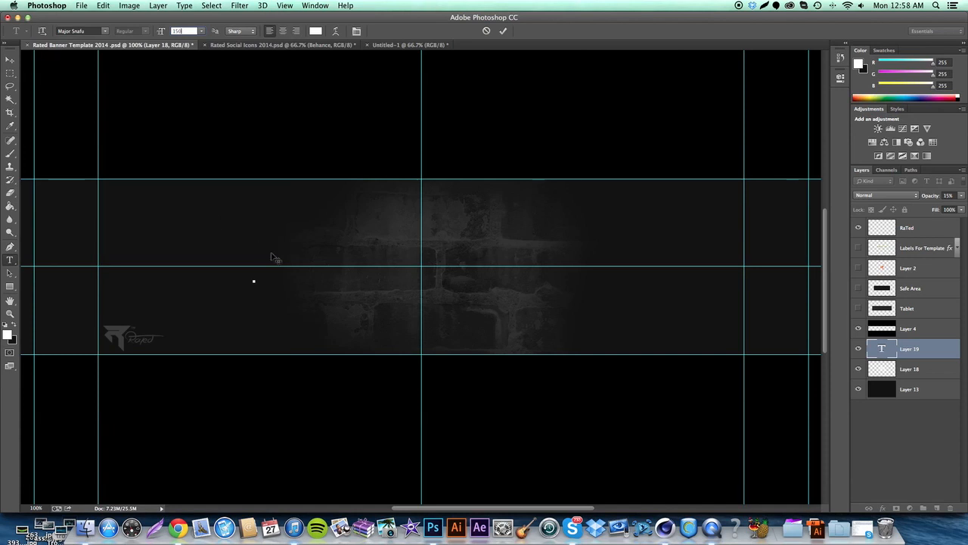
{"action": "mouse_move", "coordinate": [288, 280]}
{"action": "type", "text": "RATED"}
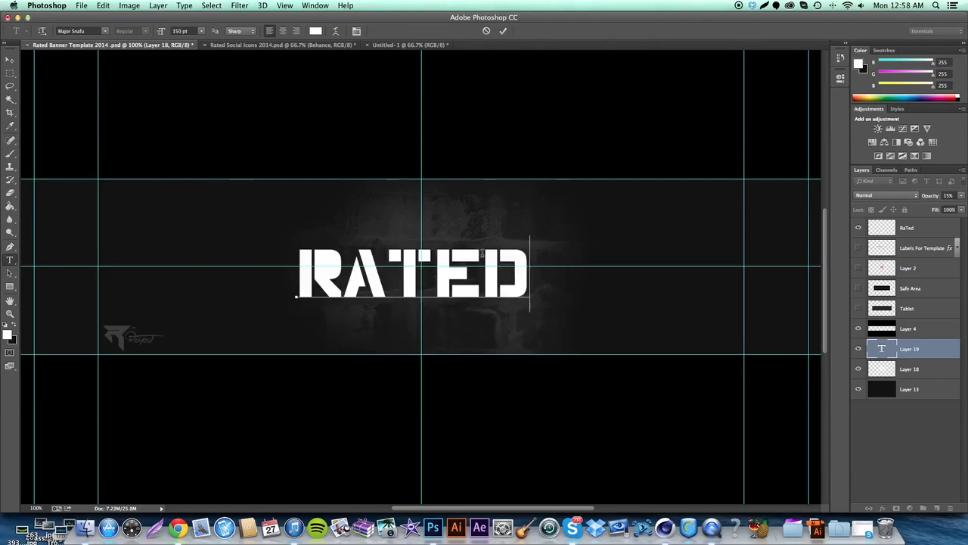
{"action": "left_click", "coordinate": [79, 30]}
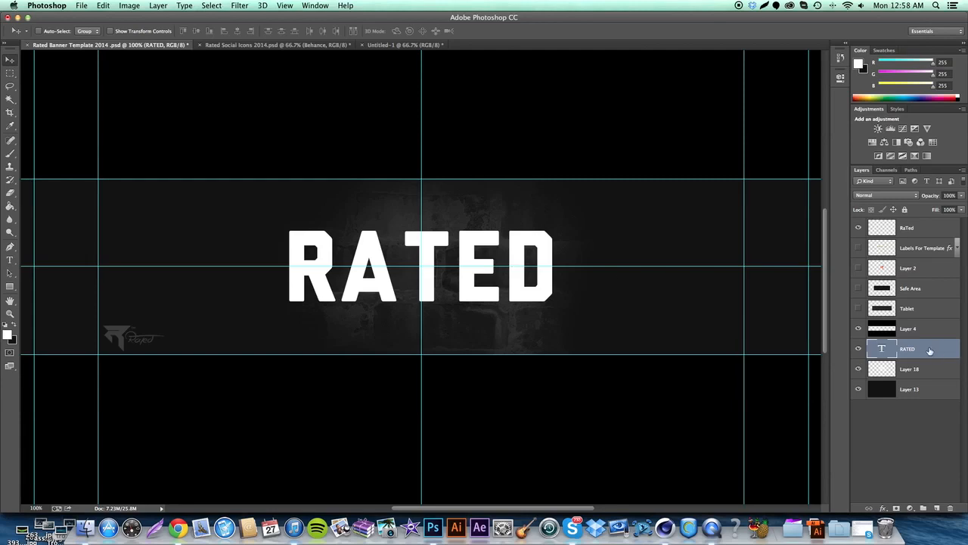
Rasterize the RATED type layer into an ordinary pixel layer.
{"action": "right_click", "coordinate": [907, 348]}
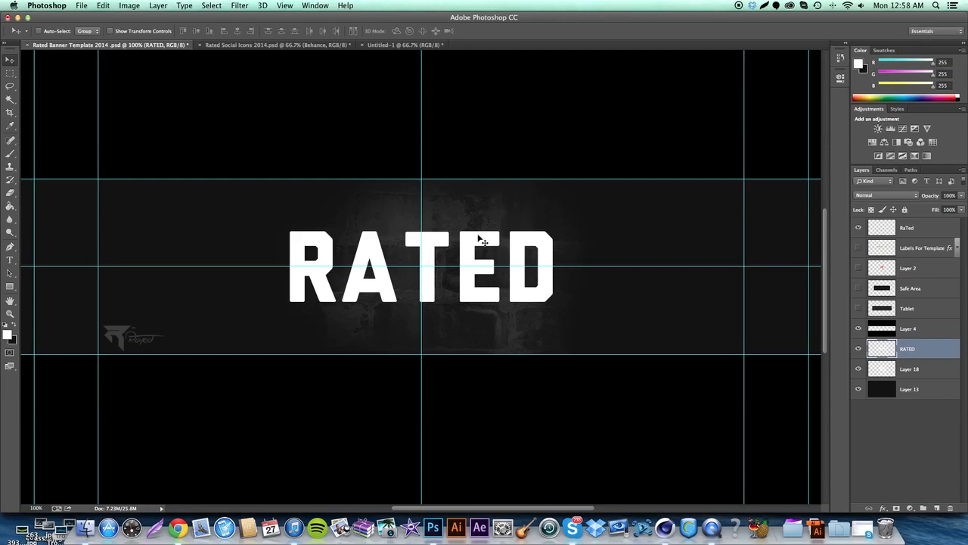
{"action": "mouse_move", "coordinate": [481, 248]}
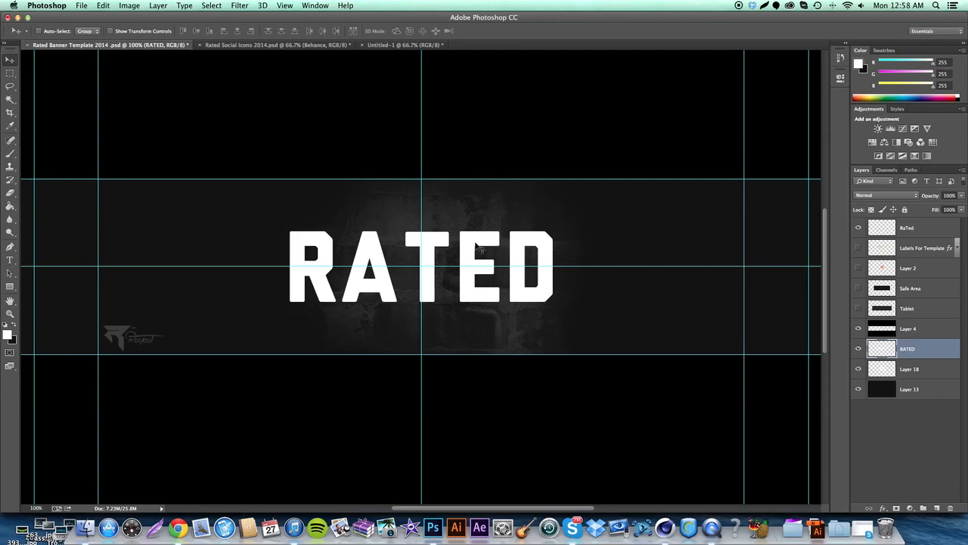
{"action": "mouse_move", "coordinate": [469, 254]}
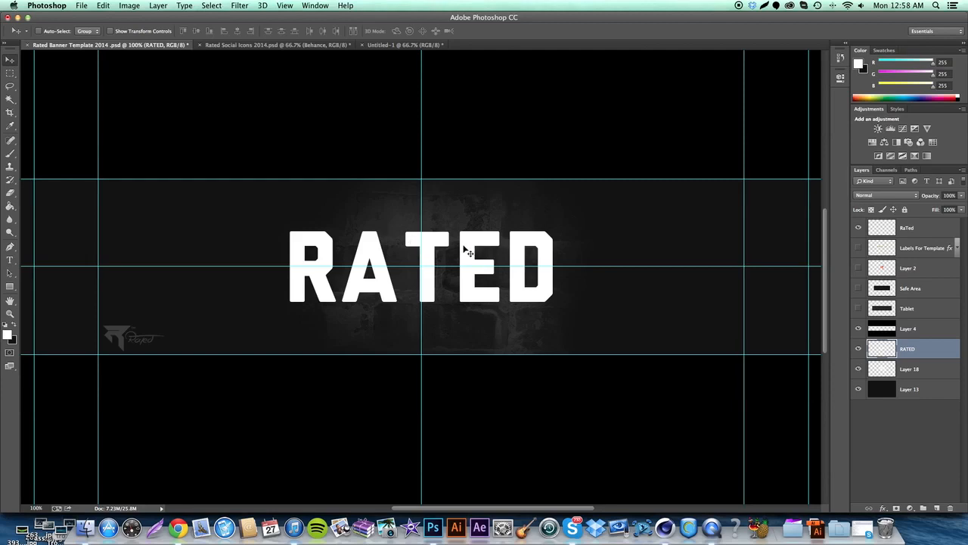
{"action": "mouse_move", "coordinate": [477, 251]}
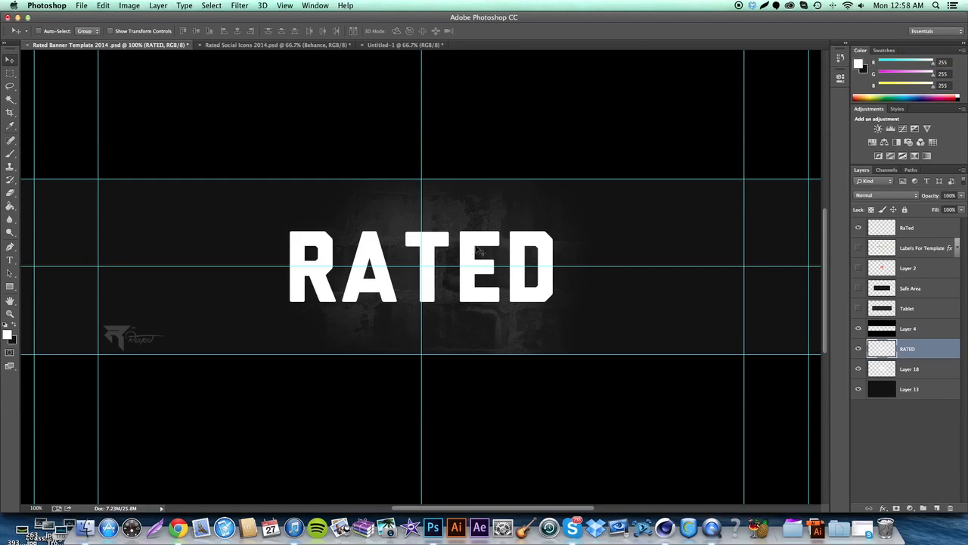
Apply an Edit > Transform perspective to RATED, dragging corner handles so the text recedes at an angle.
{"action": "left_click", "coordinate": [102, 6]}
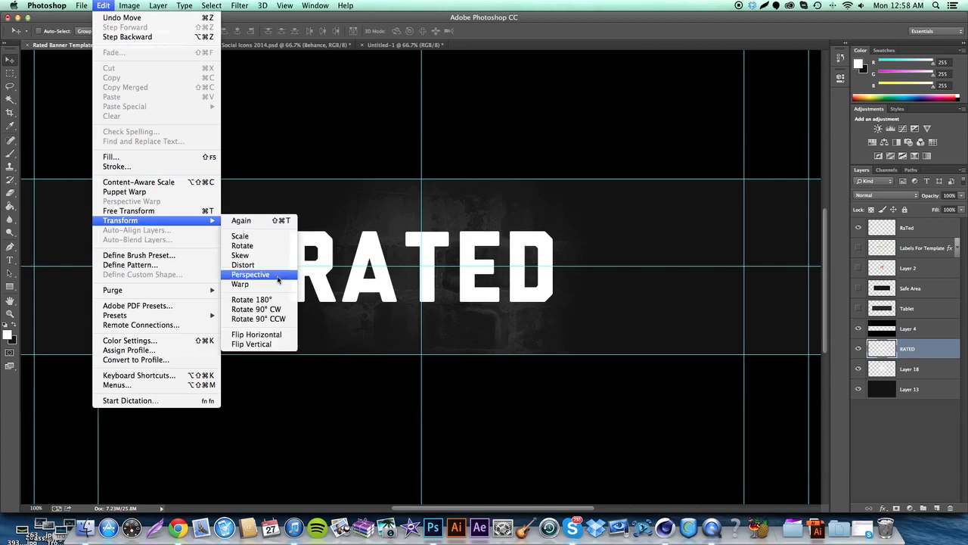
{"action": "left_click", "coordinate": [251, 274]}
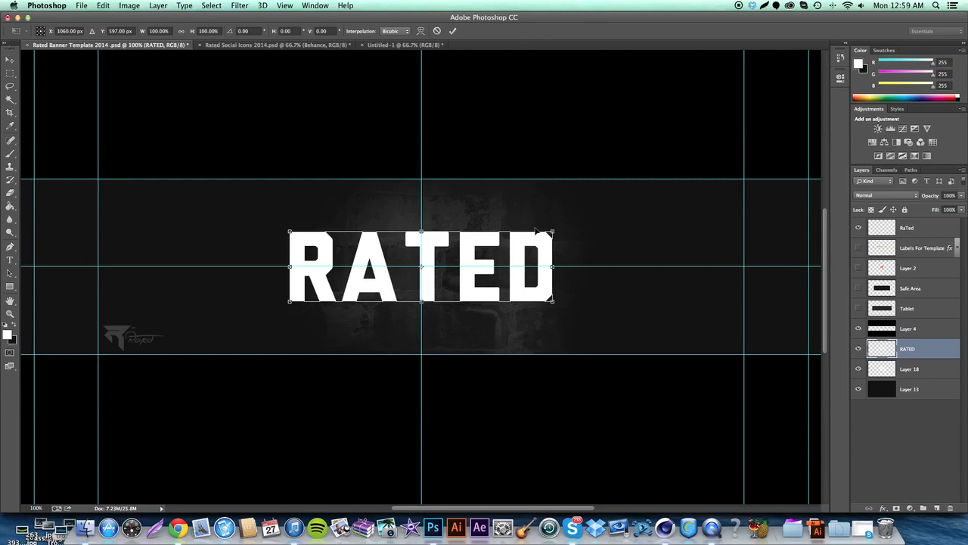
{"action": "left_click", "coordinate": [103, 6]}
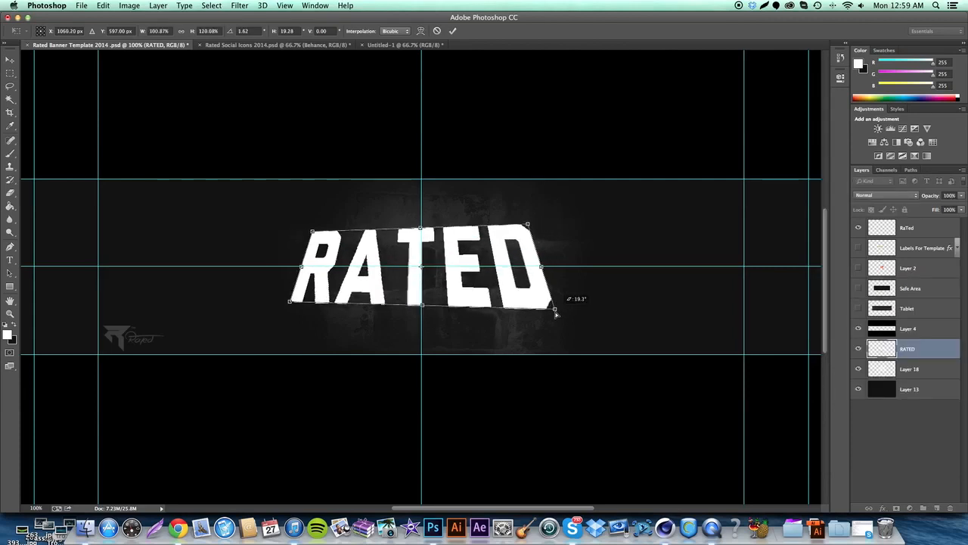
{"action": "left_click_drag", "start_coordinate": [556, 310], "coordinate": [552, 293]}
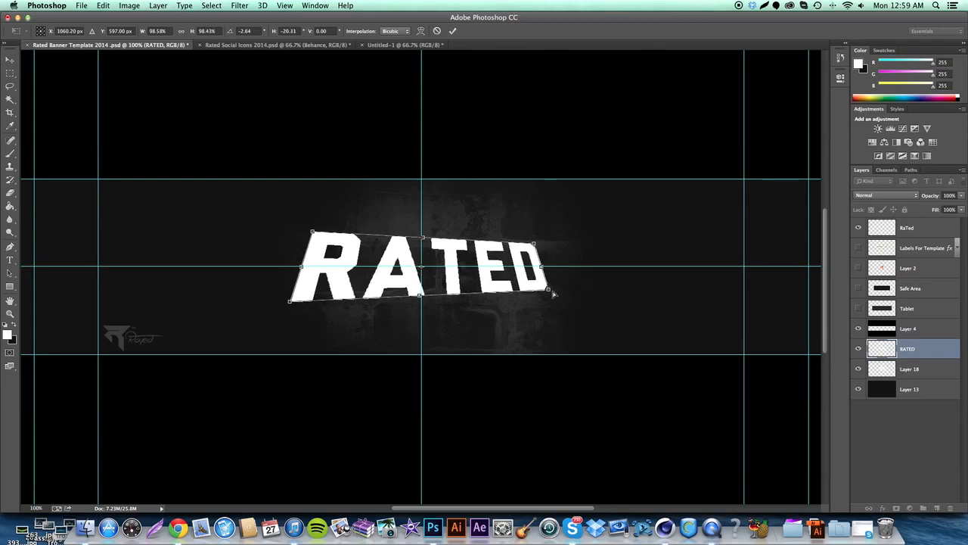
{"action": "left_click_drag", "start_coordinate": [532, 246], "coordinate": [526, 250]}
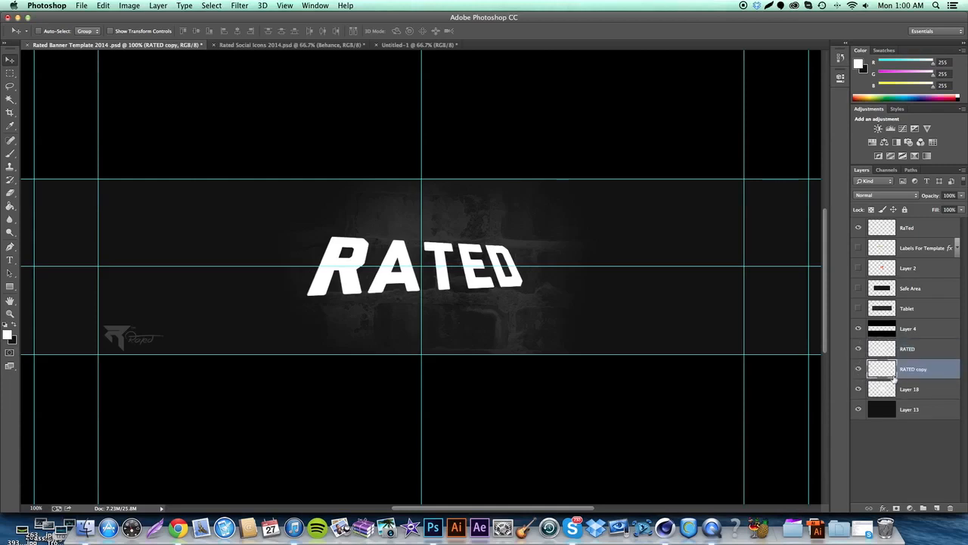
Duplicate and nudge RATED copies to build the extruded depth, merging them into one layer.
{"action": "left_click", "coordinate": [858, 370]}
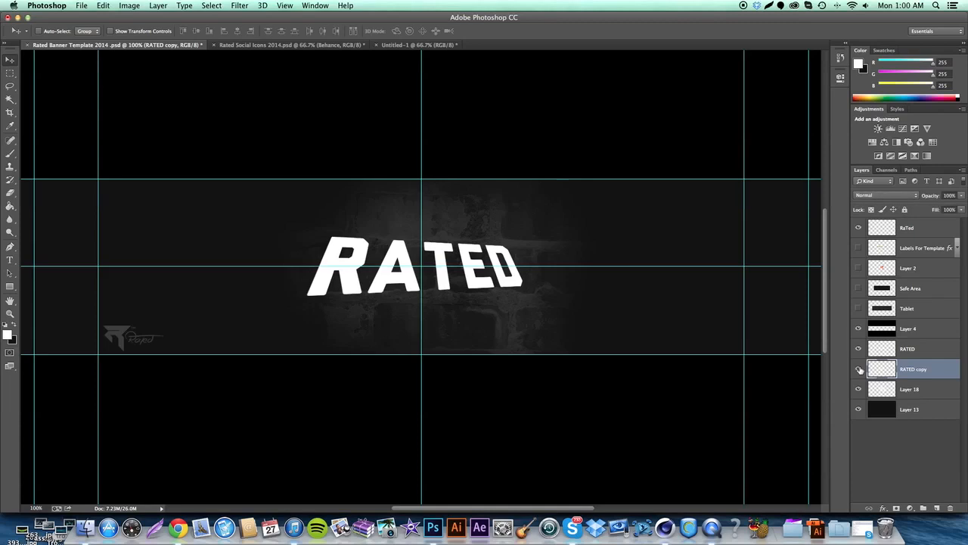
{"action": "mouse_move", "coordinate": [858, 369]}
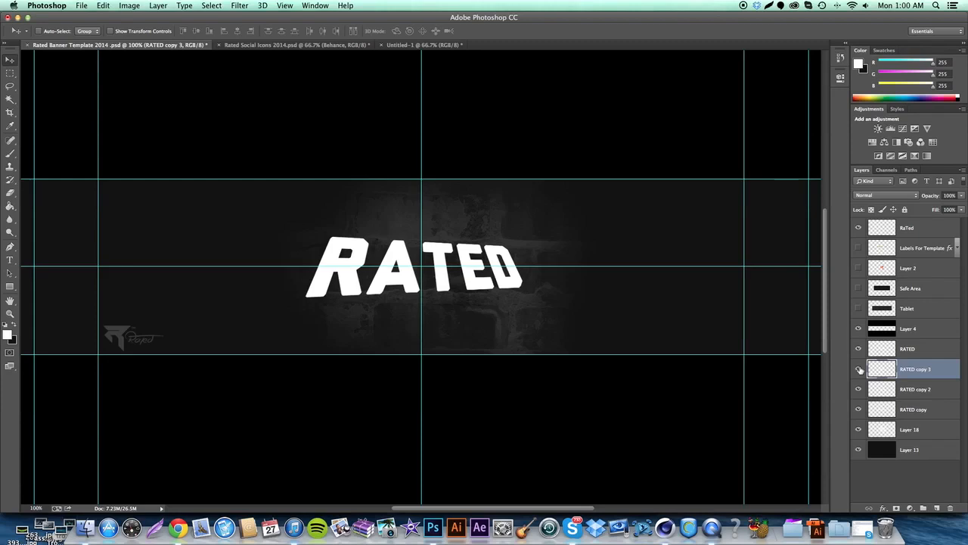
{"action": "left_click", "coordinate": [858, 369]}
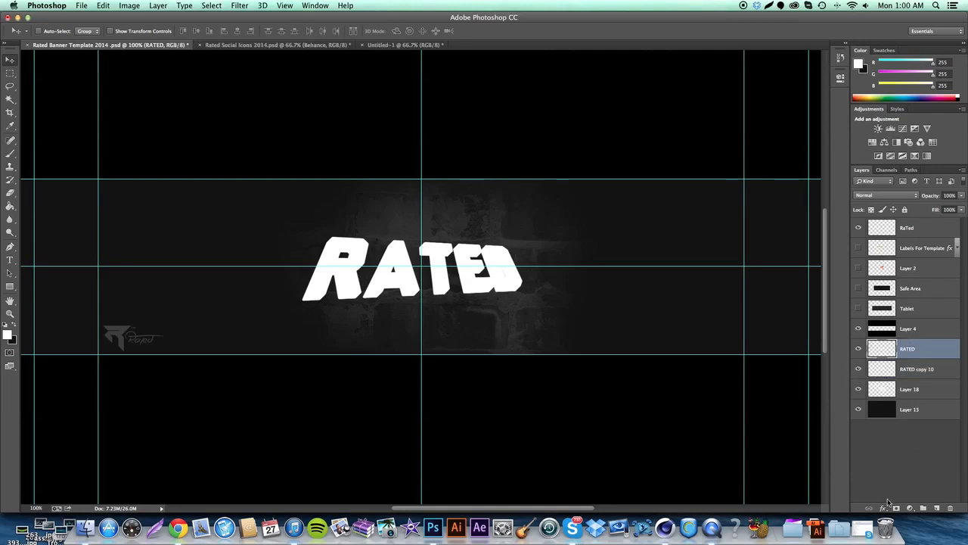
Select the front RATED face layer above the merged extrusion, ready for layer effects.
{"action": "left_click", "coordinate": [917, 369]}
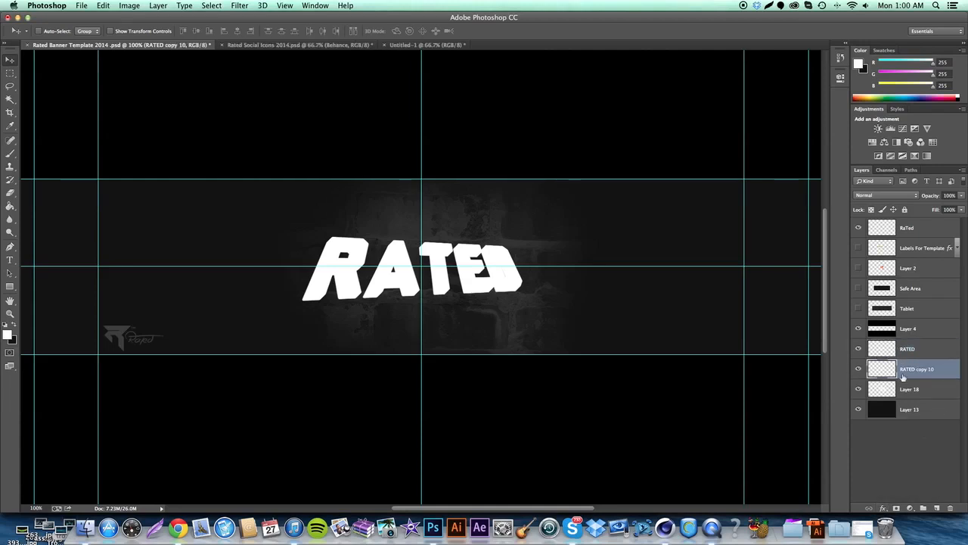
{"action": "left_click", "coordinate": [859, 348]}
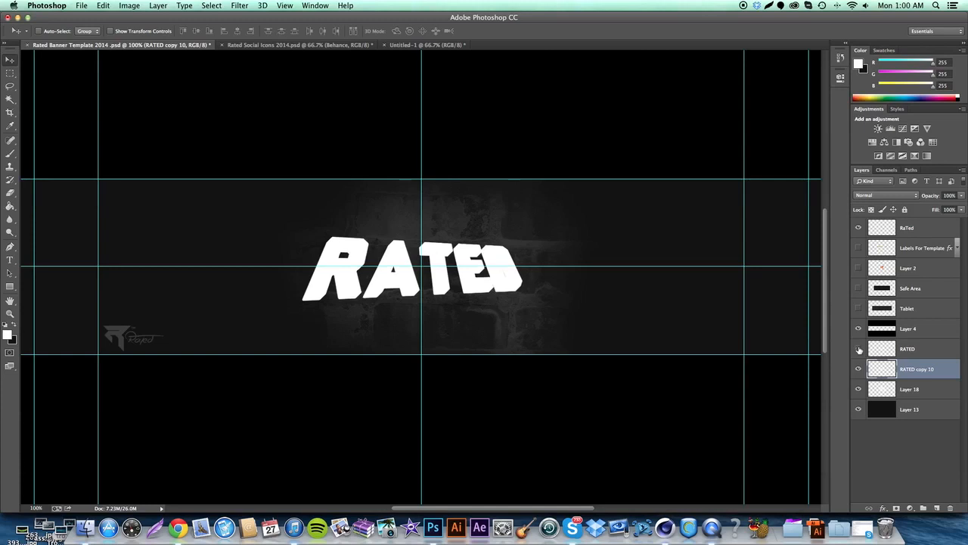
{"action": "left_click", "coordinate": [907, 348]}
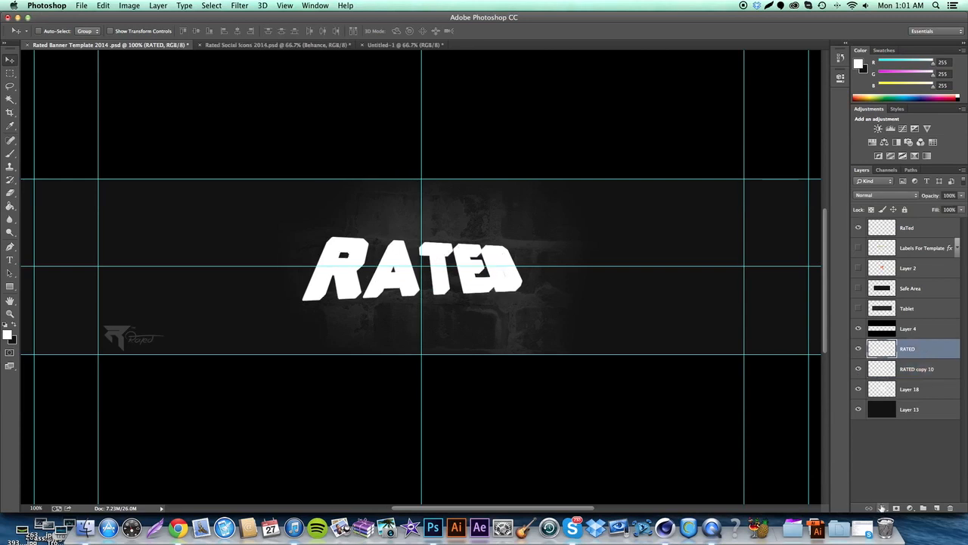
{"action": "mouse_move", "coordinate": [169, 357]}
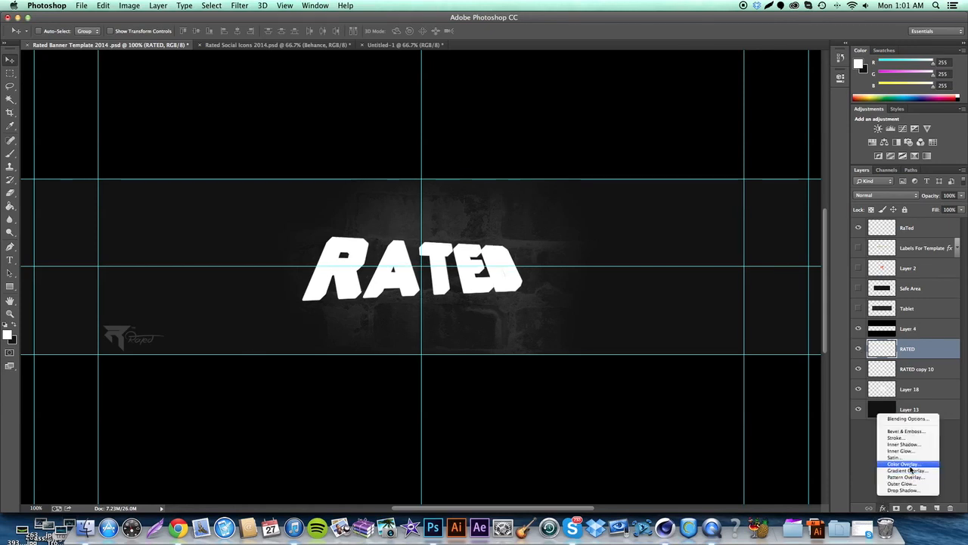
Give the RATED face a reversed grey-to-white Gradient Overlay for a silver finish.
{"action": "left_click", "coordinate": [901, 463]}
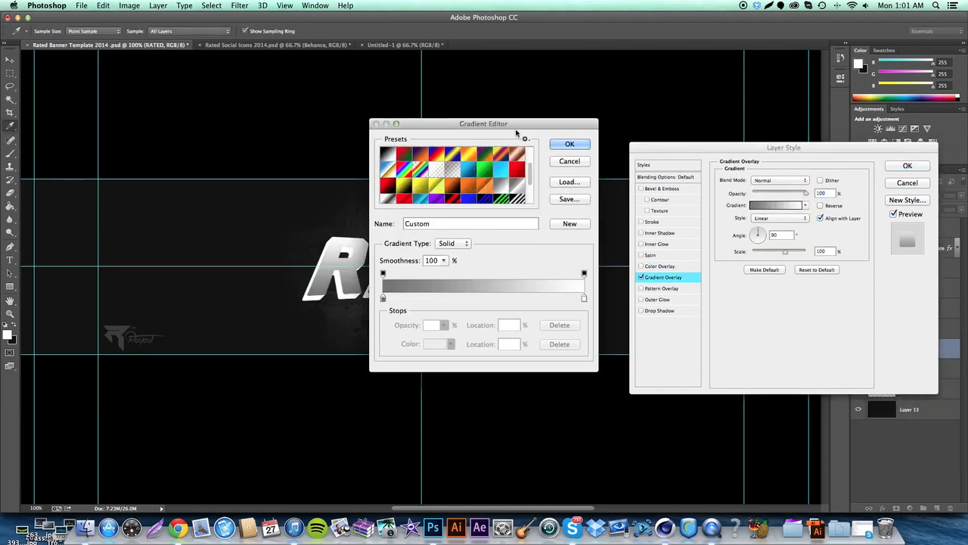
{"action": "left_click_drag", "start_coordinate": [484, 124], "coordinate": [571, 93]}
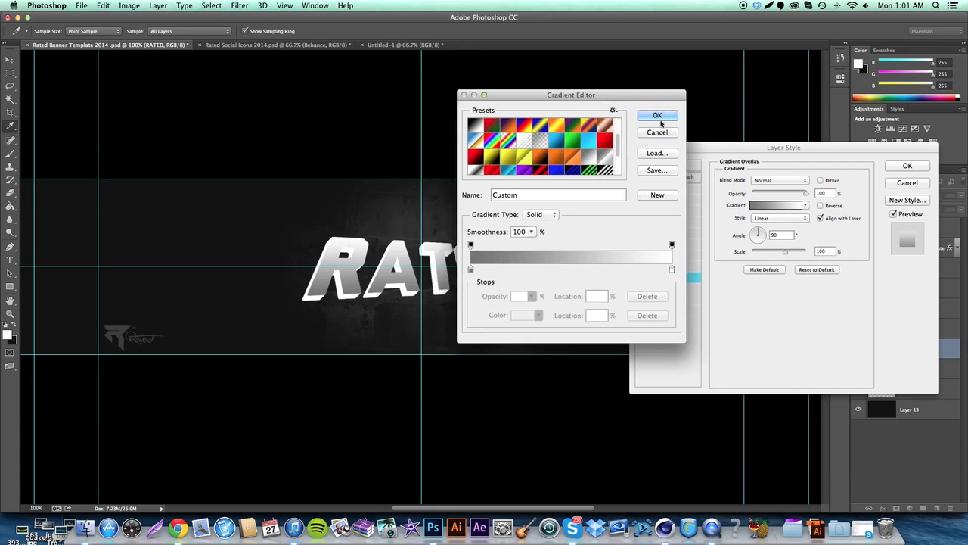
{"action": "left_click", "coordinate": [657, 115]}
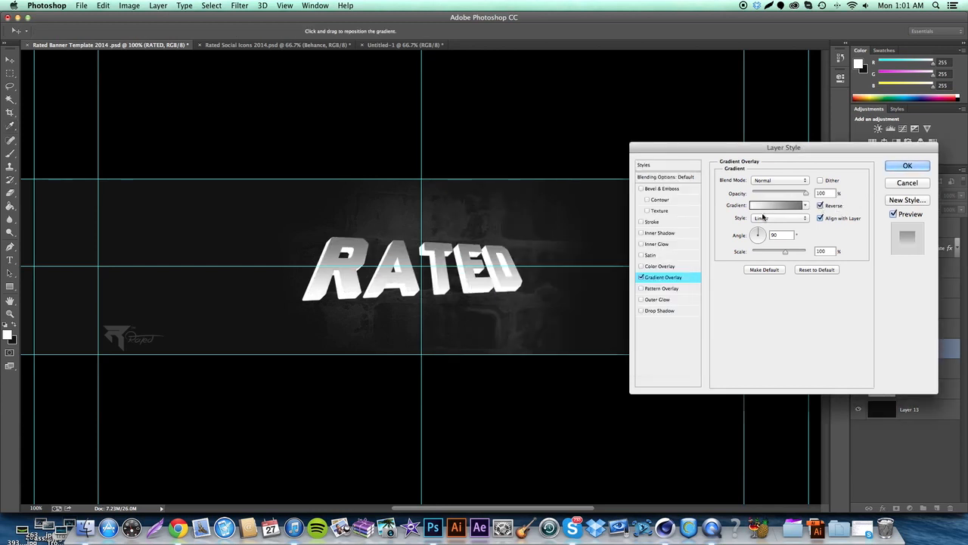
{"action": "left_click", "coordinate": [774, 206]}
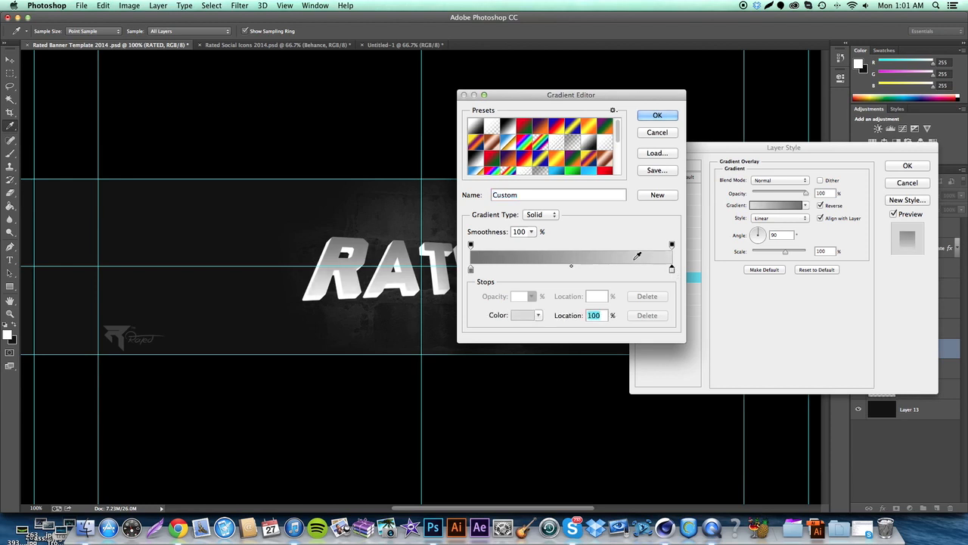
{"action": "left_click", "coordinate": [657, 115]}
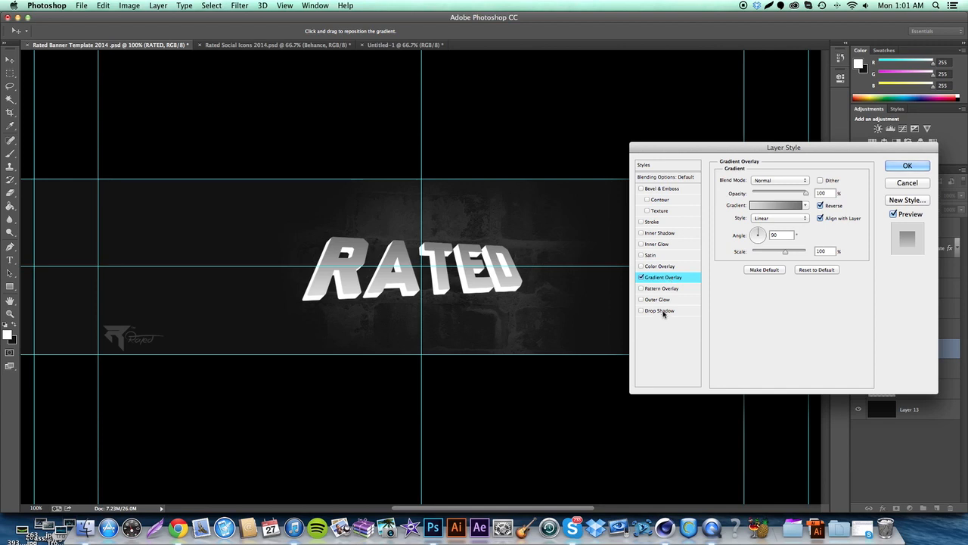
Add a Multiply drop shadow to the silver RATED letters and apply the layer style.
{"action": "left_click", "coordinate": [660, 310]}
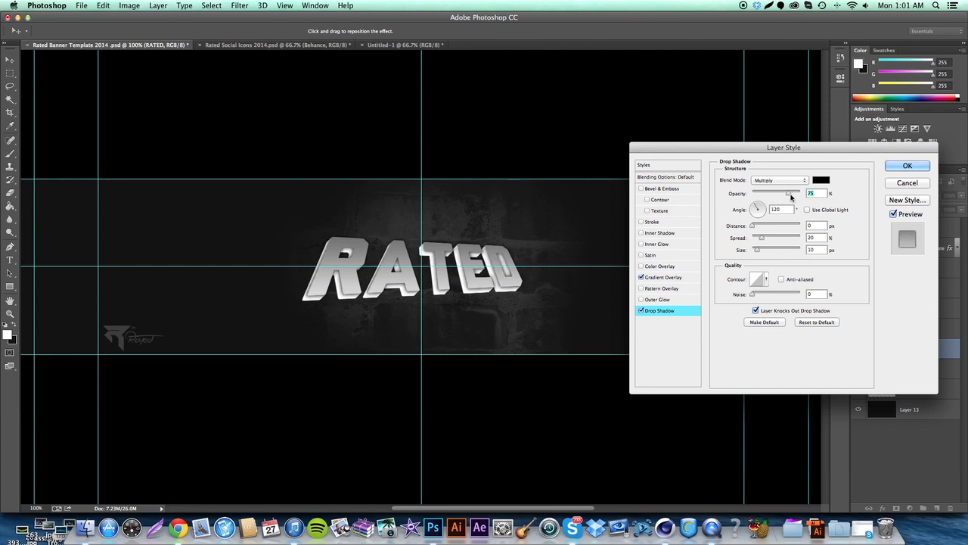
{"action": "left_click", "coordinate": [907, 165]}
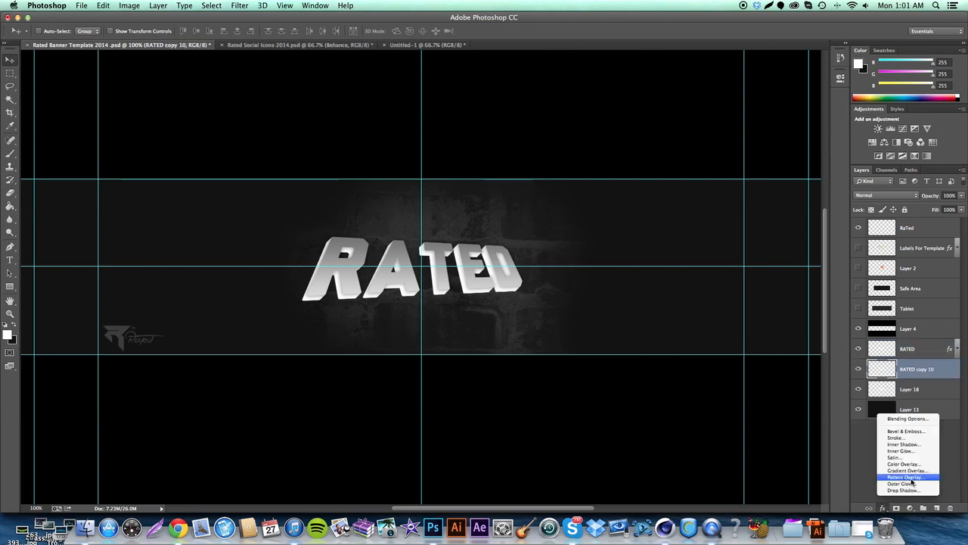
Shade the RATED extrusion layer with a darker grey reversed Gradient Overlay and apply it.
{"action": "left_click", "coordinate": [905, 476]}
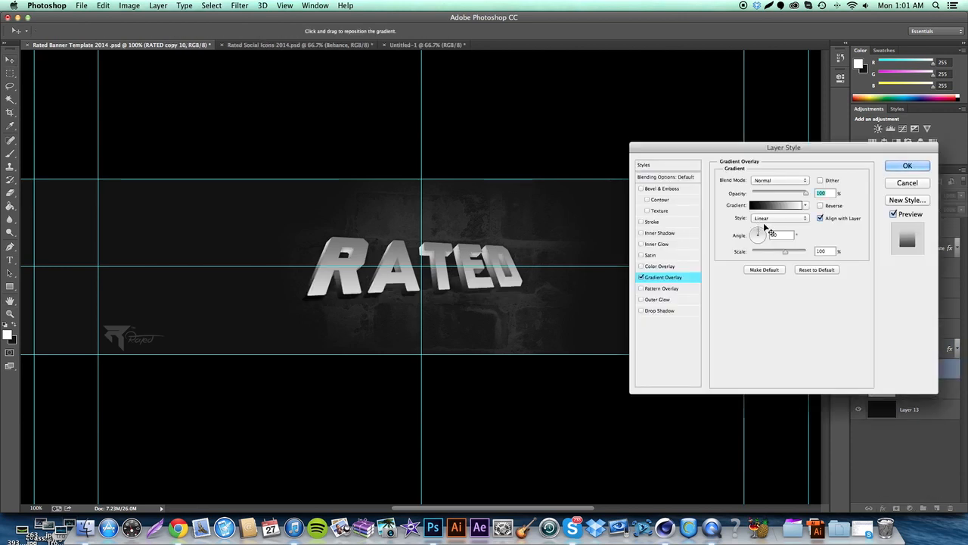
{"action": "left_click", "coordinate": [820, 206]}
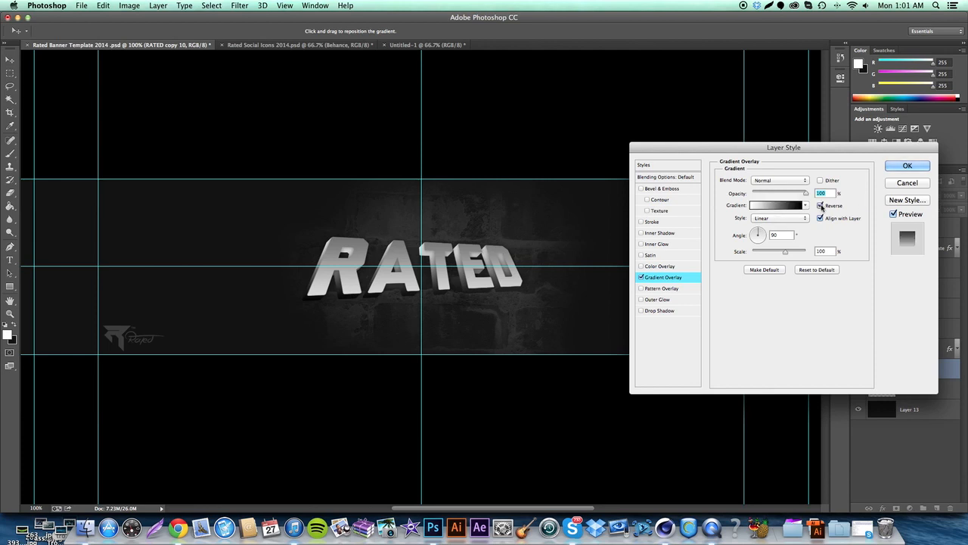
{"action": "left_click", "coordinate": [774, 206]}
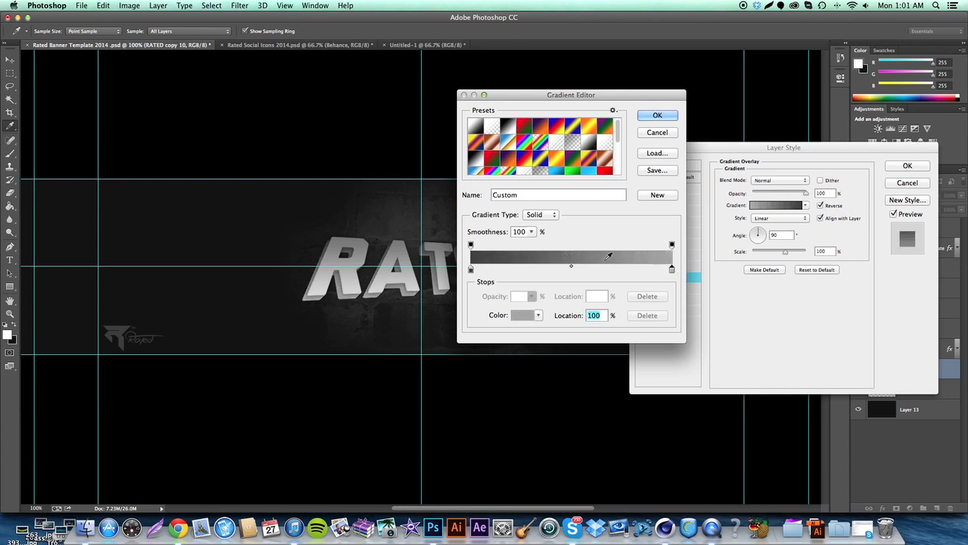
{"action": "left_click", "coordinate": [657, 115]}
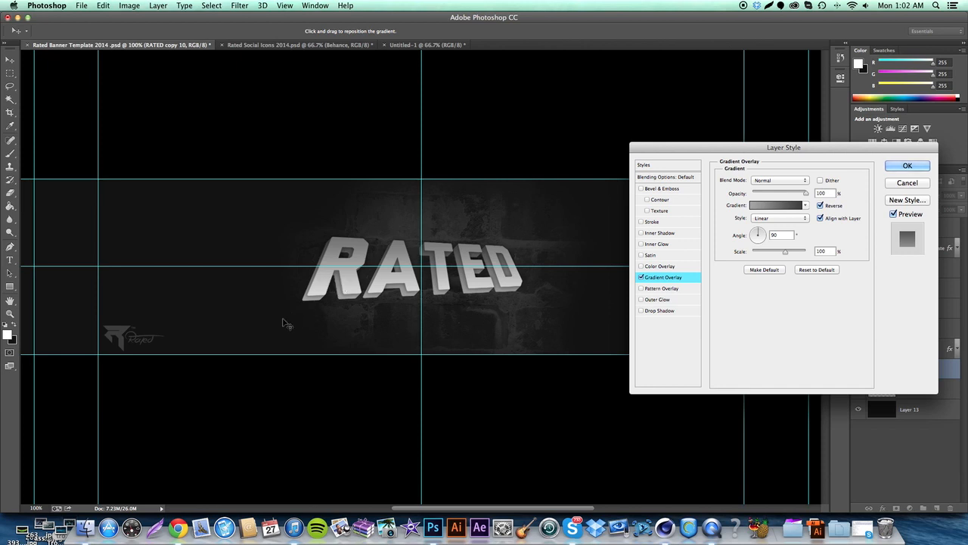
{"action": "mouse_move", "coordinate": [681, 257]}
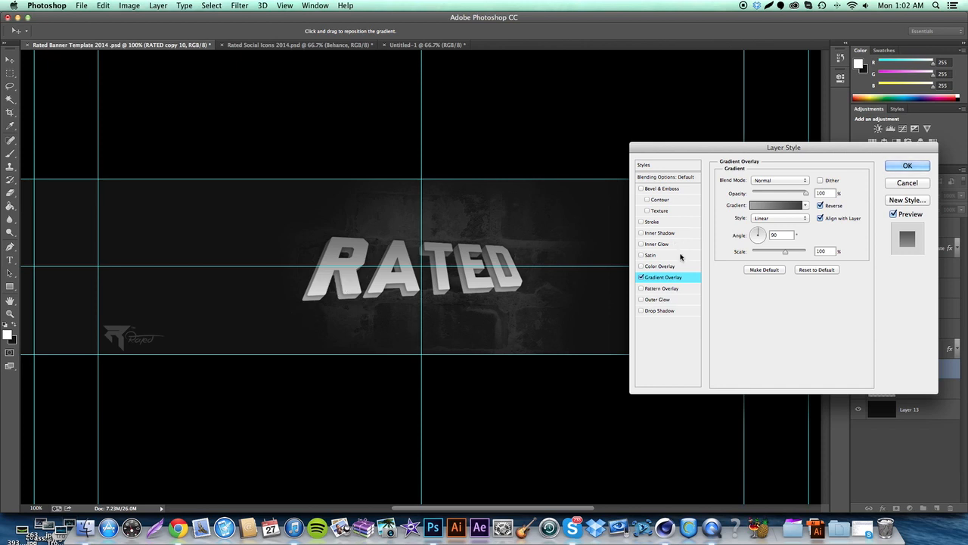
{"action": "left_click", "coordinate": [820, 206]}
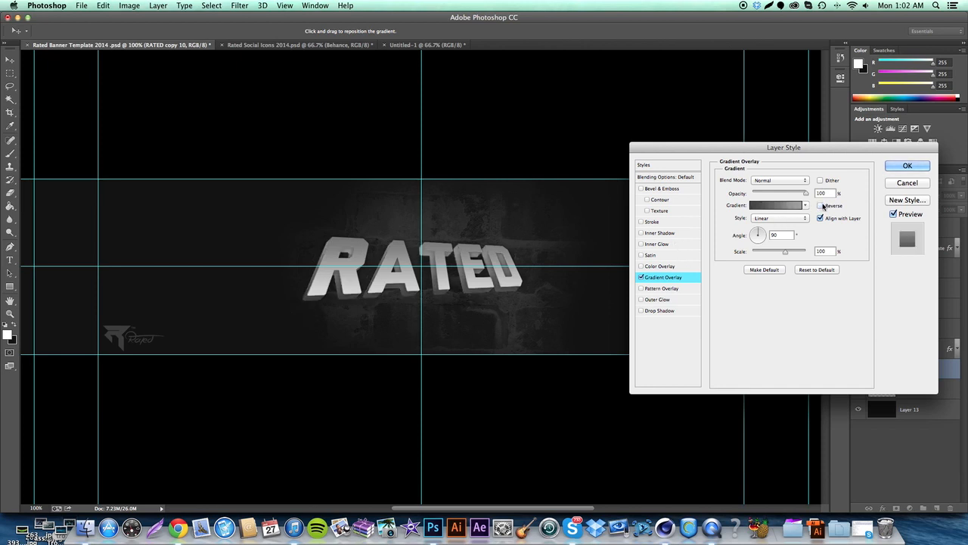
{"action": "left_click", "coordinate": [819, 206]}
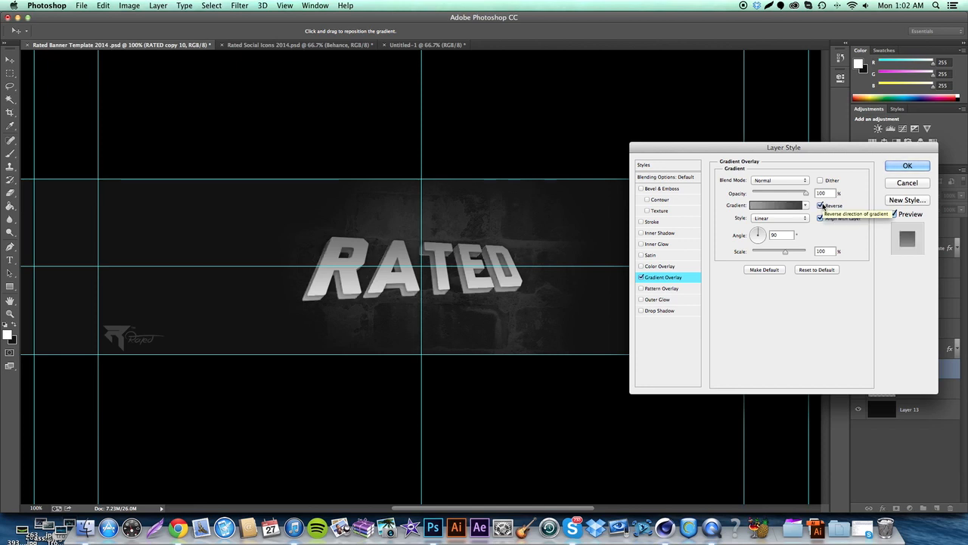
{"action": "left_click", "coordinate": [907, 165]}
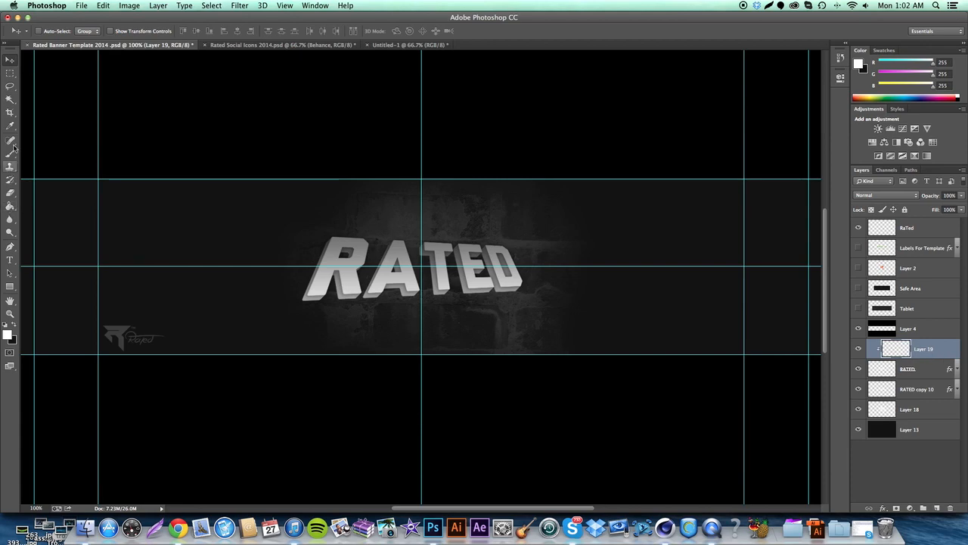
With a grunge brush on a layer clipped to the text, paint texture over the RATED letters.
{"action": "left_click", "coordinate": [11, 141]}
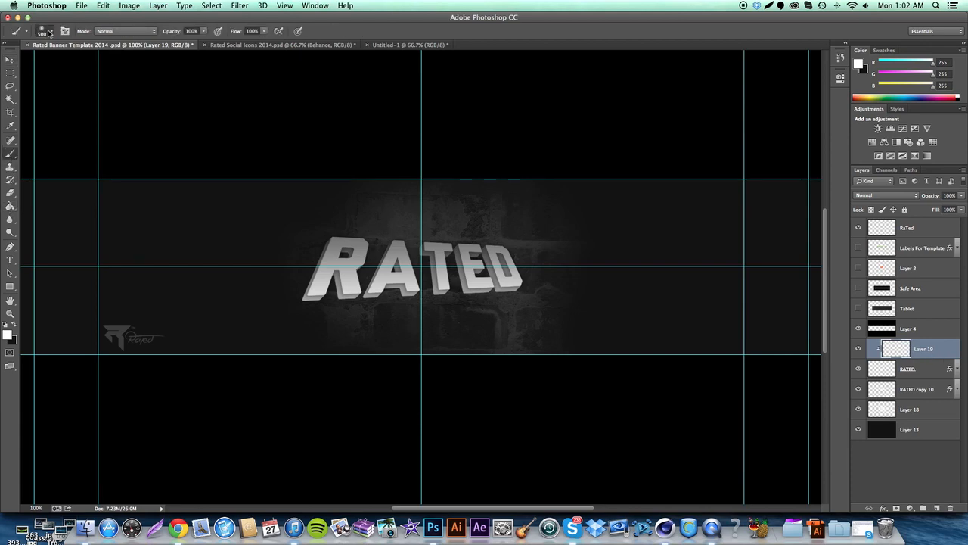
{"action": "left_click", "coordinate": [42, 31]}
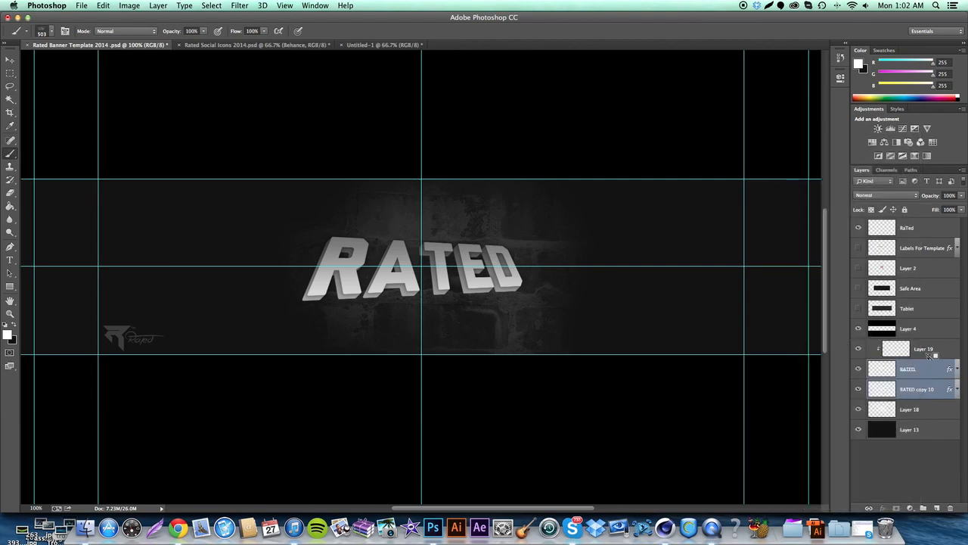
{"action": "right_click", "coordinate": [923, 370]}
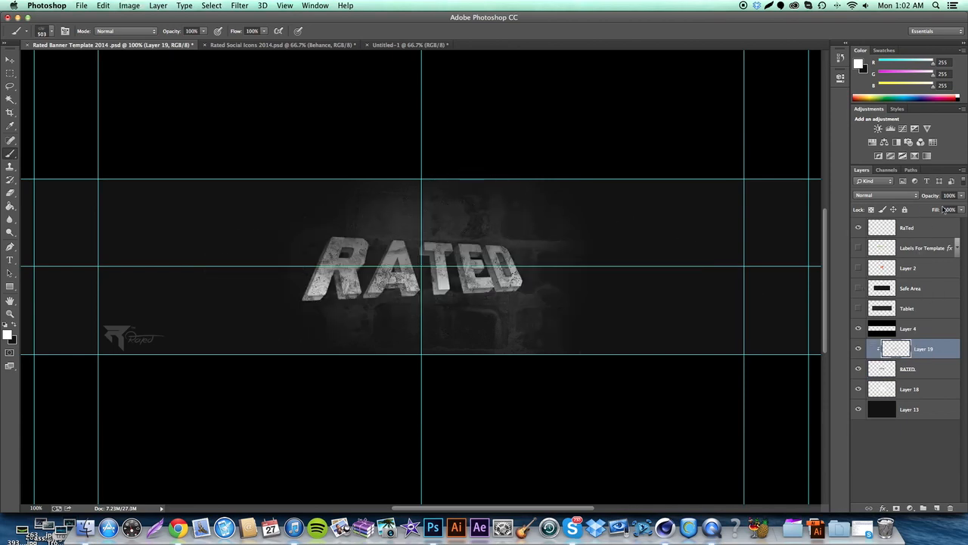
{"action": "left_click", "coordinate": [948, 195]}
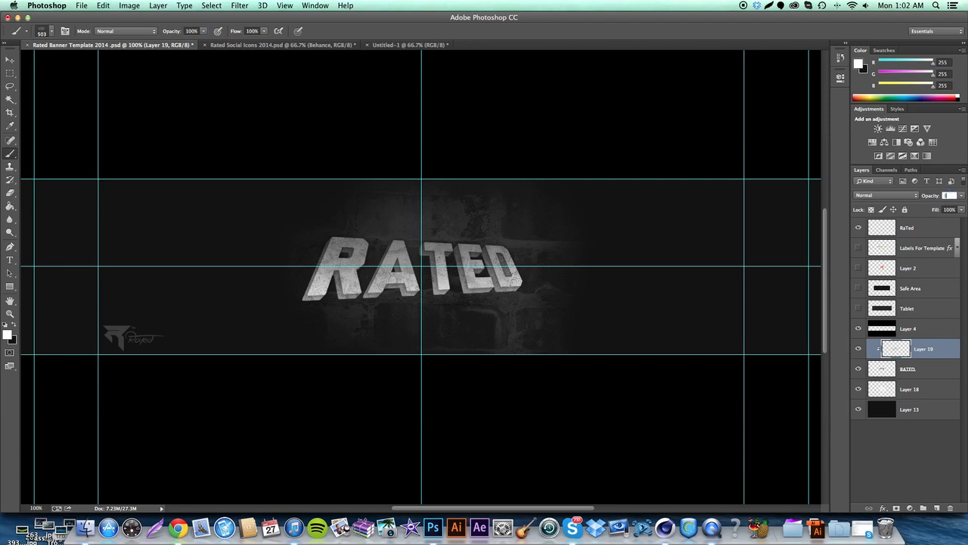
Blend the grungy texture into RATED with Overlay mode and merge it down into one layer.
{"action": "right_click", "coordinate": [922, 348]}
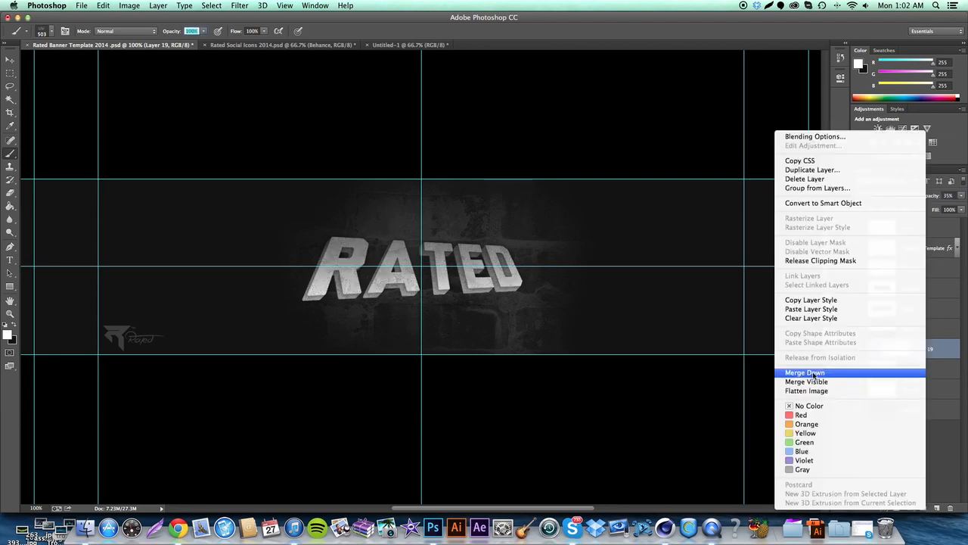
{"action": "left_click", "coordinate": [805, 372]}
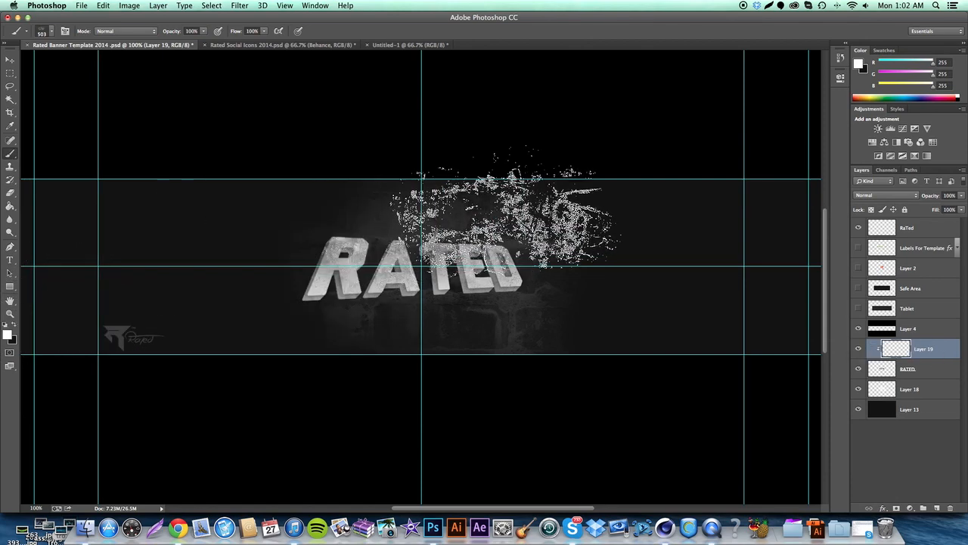
{"action": "left_click", "coordinate": [885, 194]}
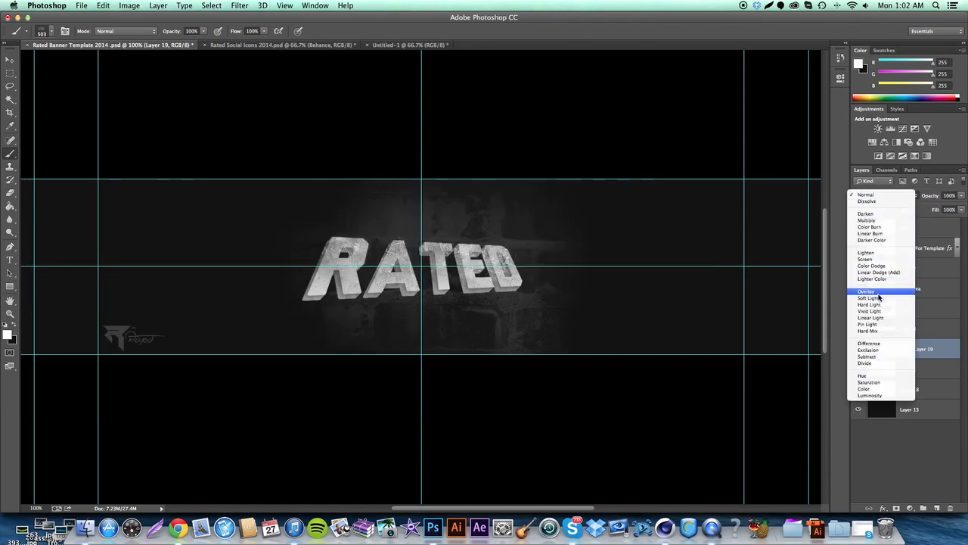
{"action": "left_click", "coordinate": [865, 290]}
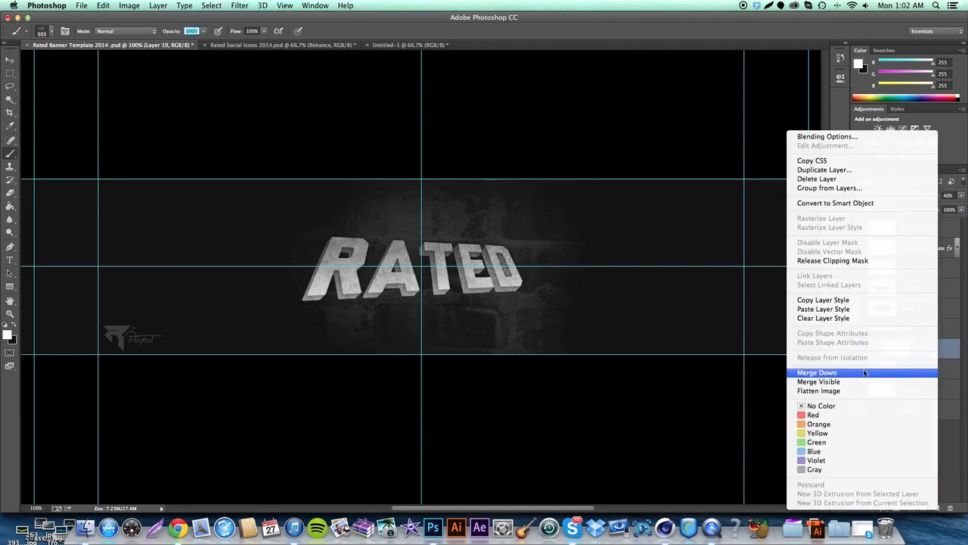
{"action": "left_click", "coordinate": [816, 372]}
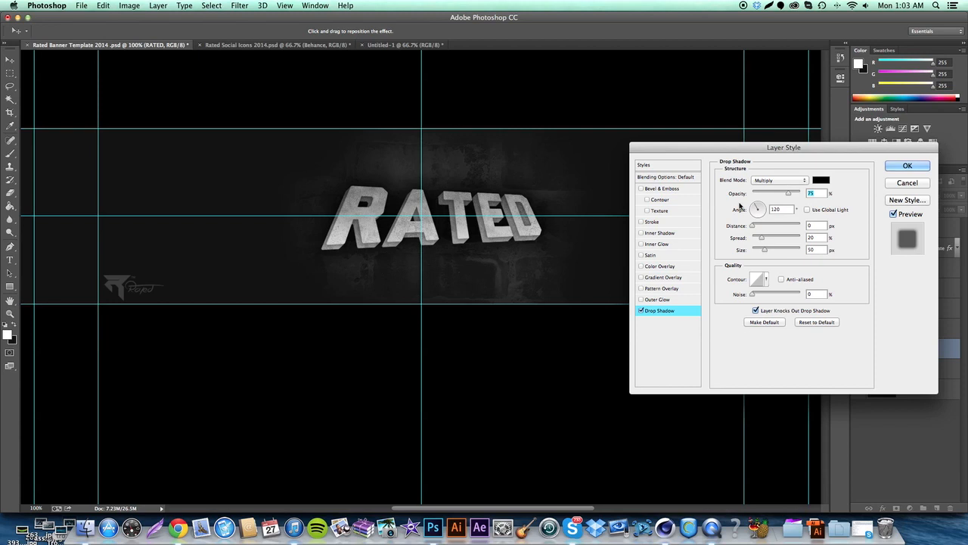
Confirm the Drop Shadow layer style on the merged RATED layer.
{"action": "left_click", "coordinate": [908, 165]}
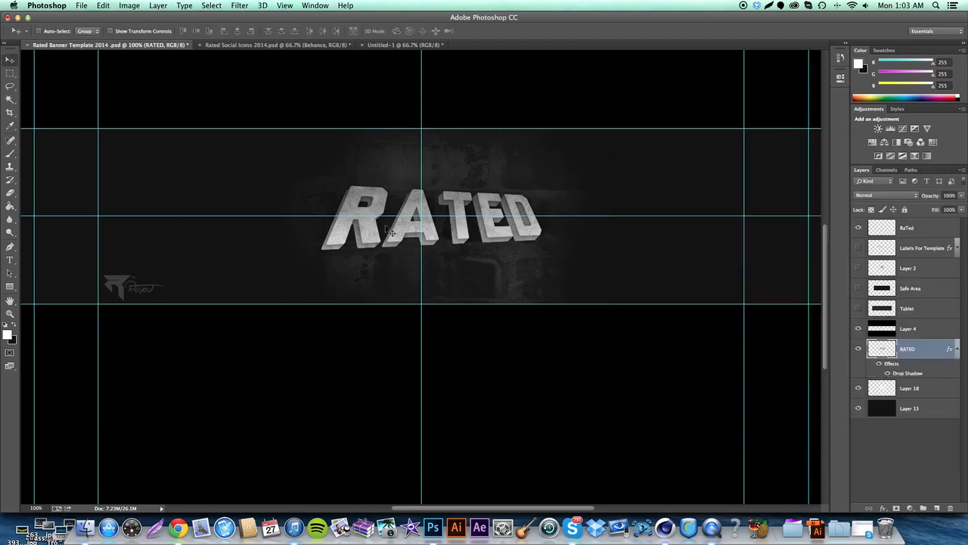
{"action": "mouse_move", "coordinate": [509, 205]}
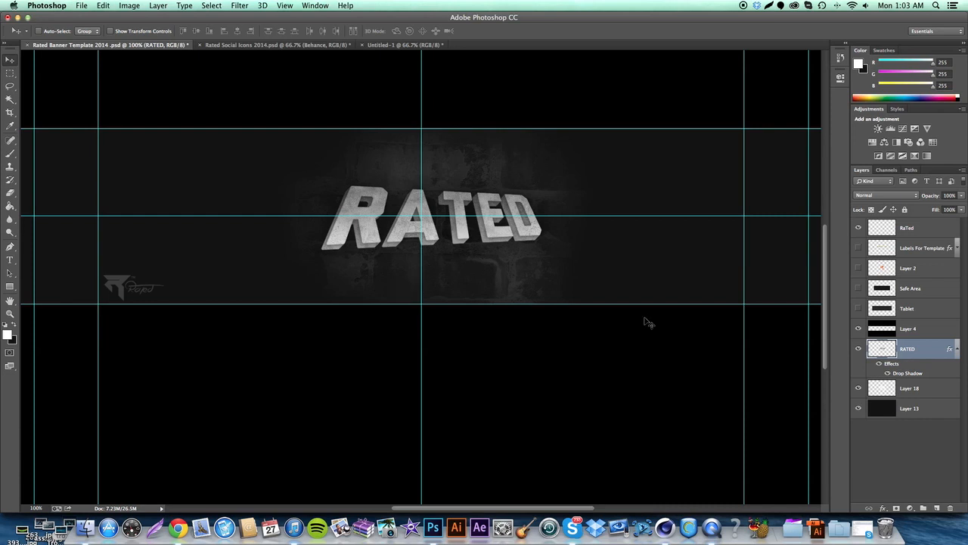
{"action": "mouse_move", "coordinate": [930, 365]}
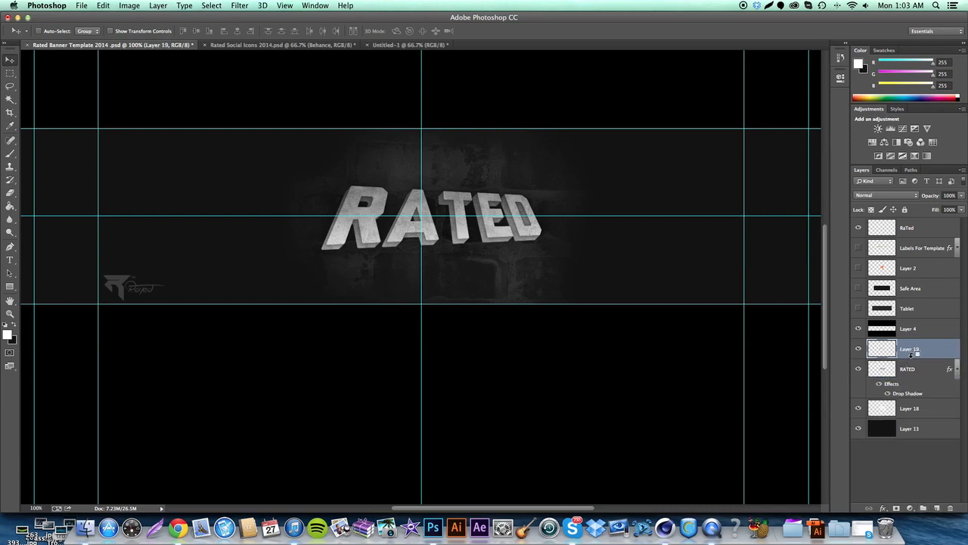
Fill the curved pen path on a new layer to create the glossy highlight over RATED.
{"action": "double_click", "coordinate": [910, 348]}
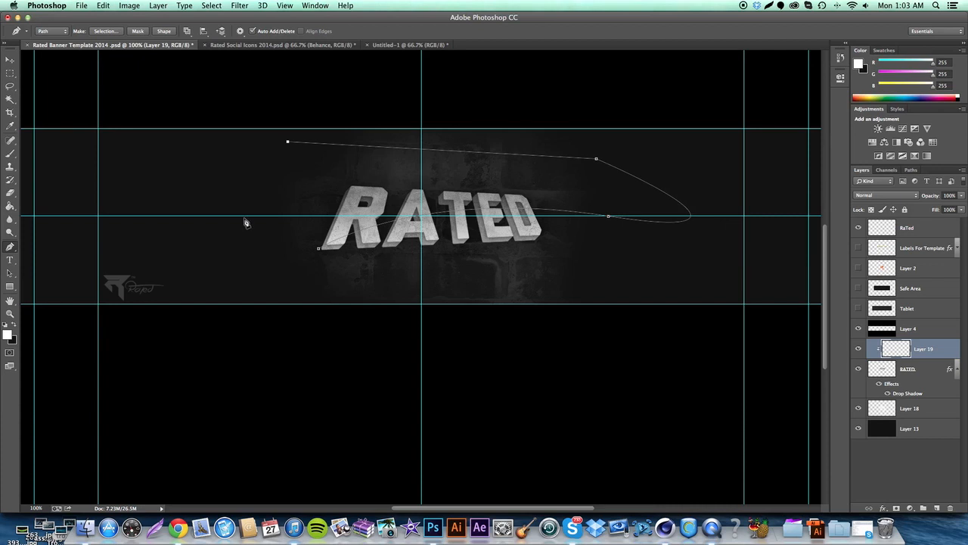
{"action": "right_click", "coordinate": [245, 219]}
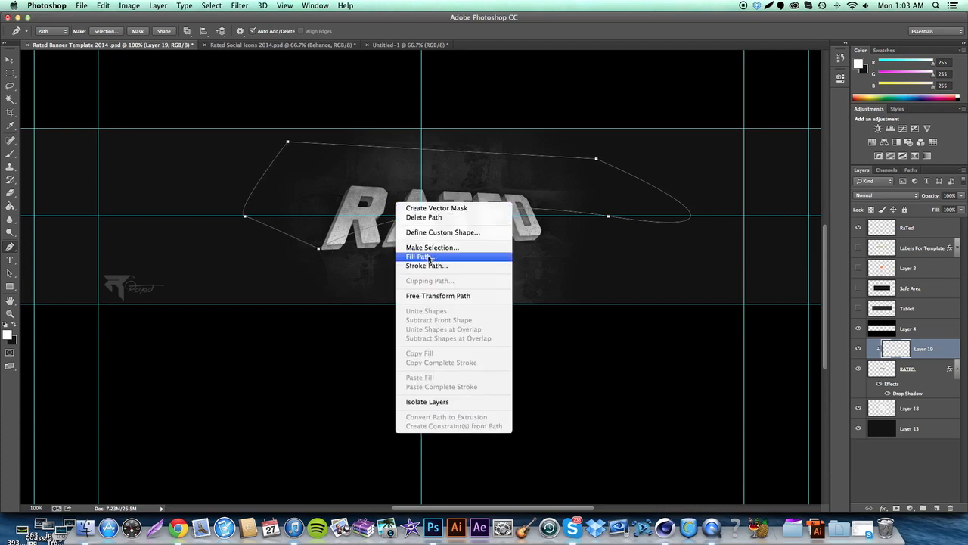
{"action": "left_click", "coordinate": [421, 255]}
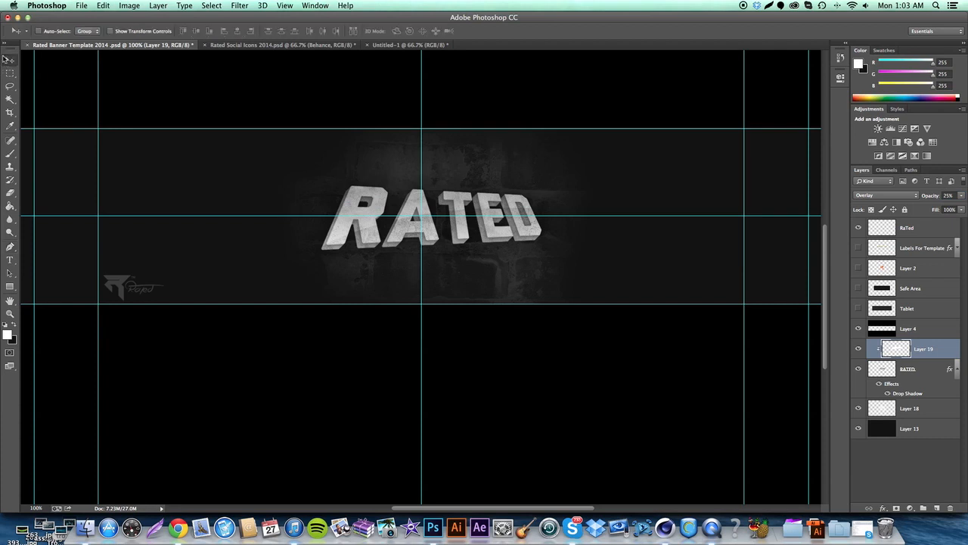
{"action": "mouse_move", "coordinate": [10, 60]}
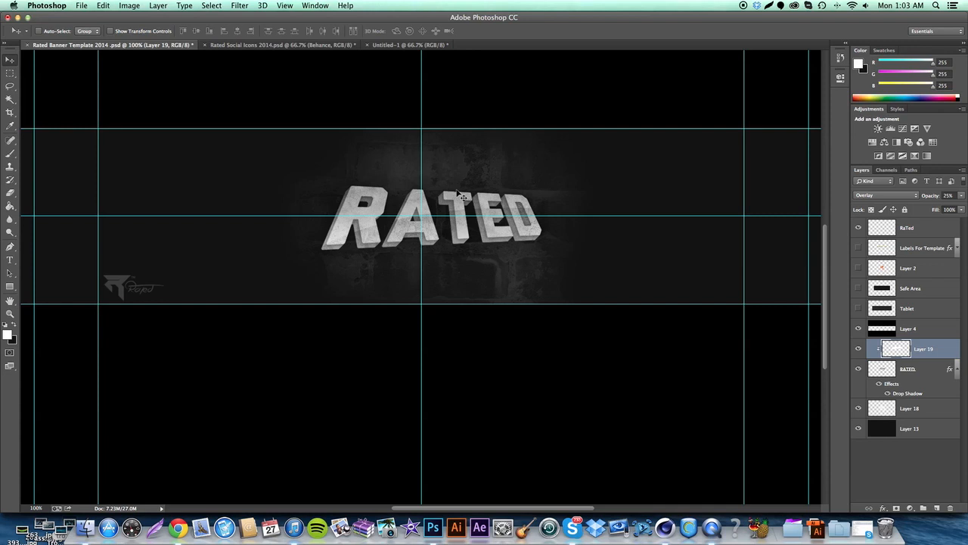
{"action": "mouse_move", "coordinate": [502, 189]}
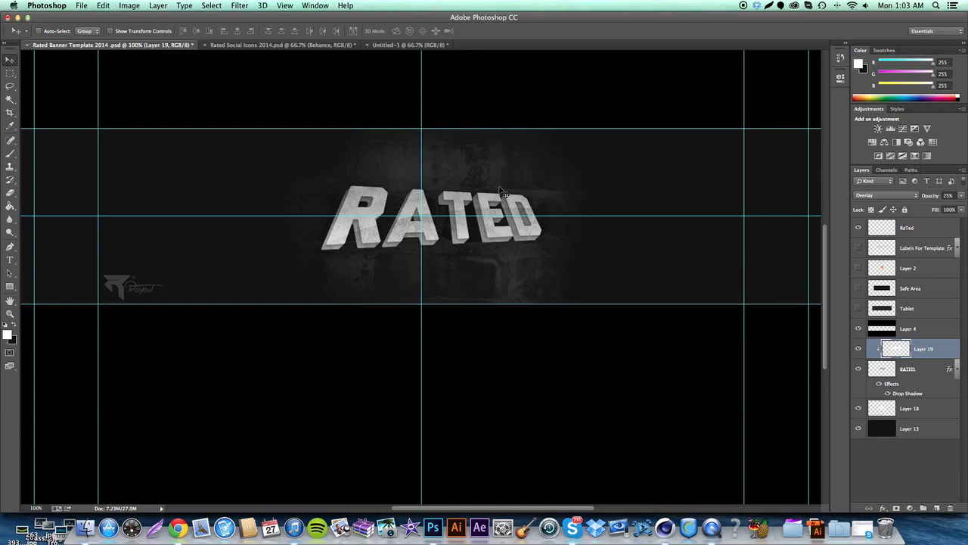
{"action": "mouse_move", "coordinate": [932, 360]}
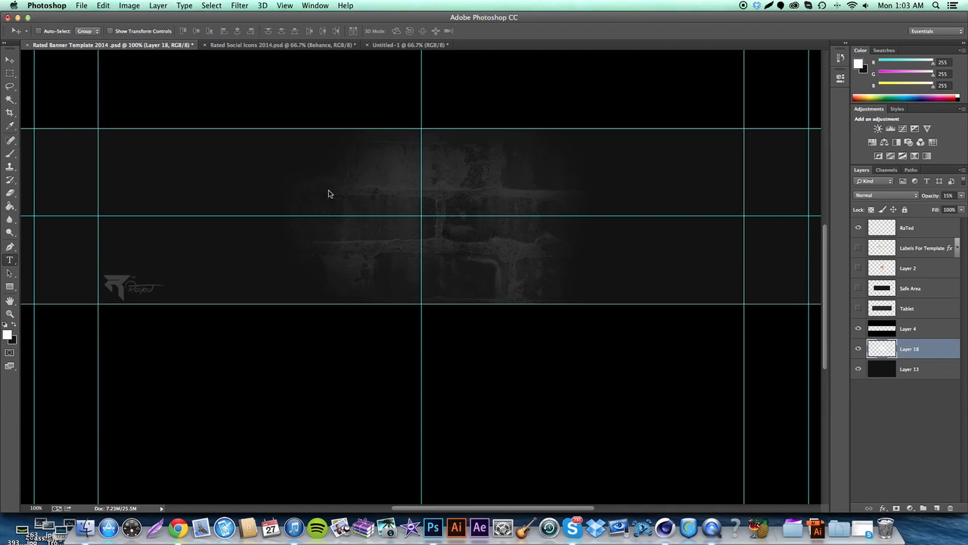
{"action": "mouse_move", "coordinate": [211, 177]}
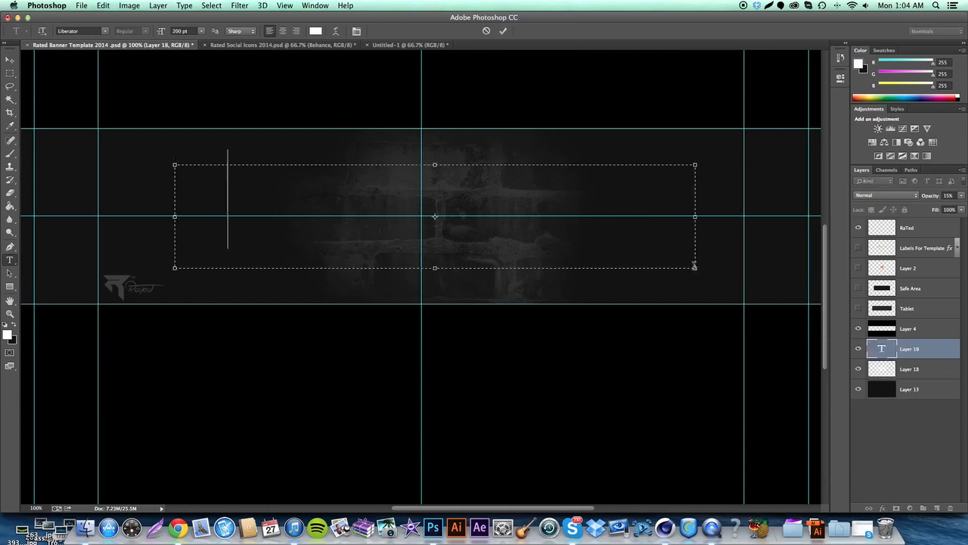
Enter the white DESIGNS text across the banner with the Type tool.
{"action": "type", "text": "DESIGN"}
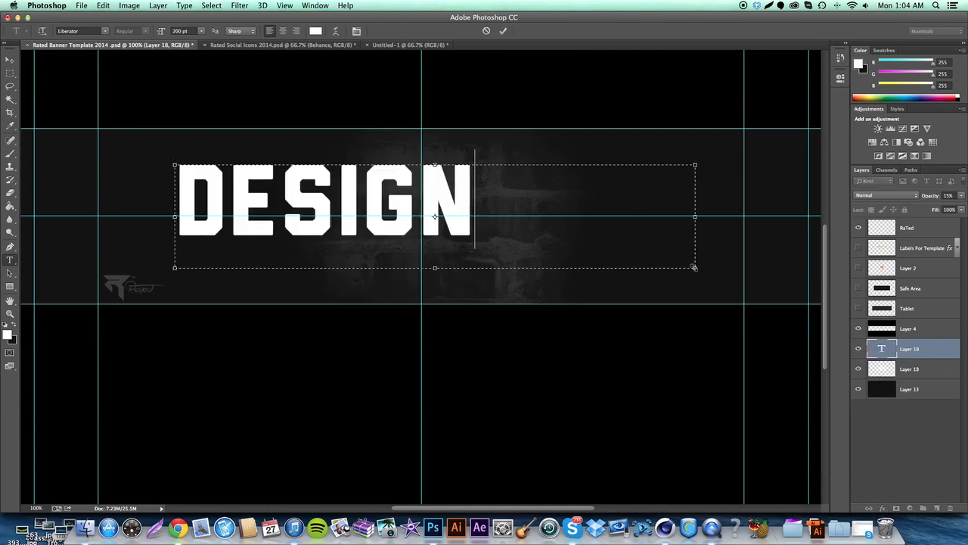
{"action": "type", "text": "S"}
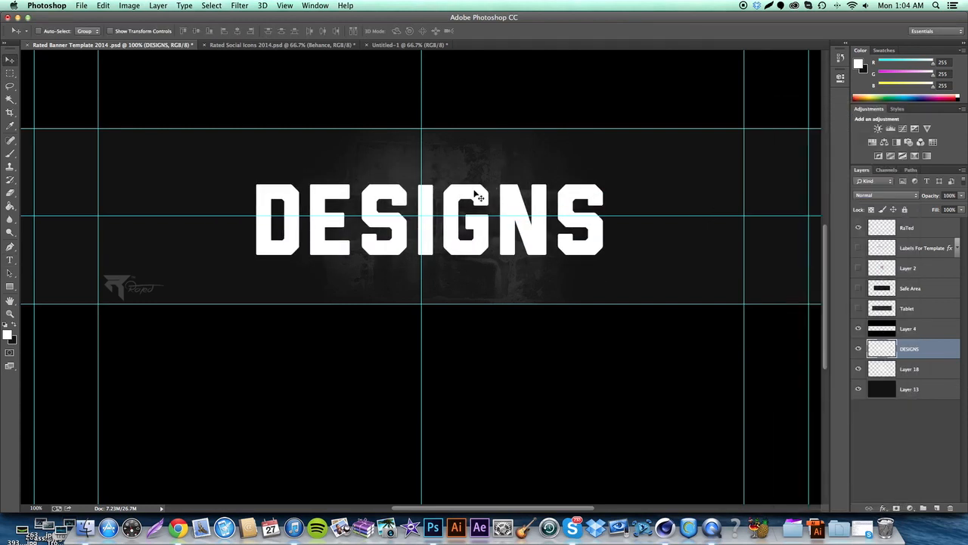
Slant DESIGNS sideways with Free Transform and apply the distortion.
{"action": "left_click", "coordinate": [102, 6]}
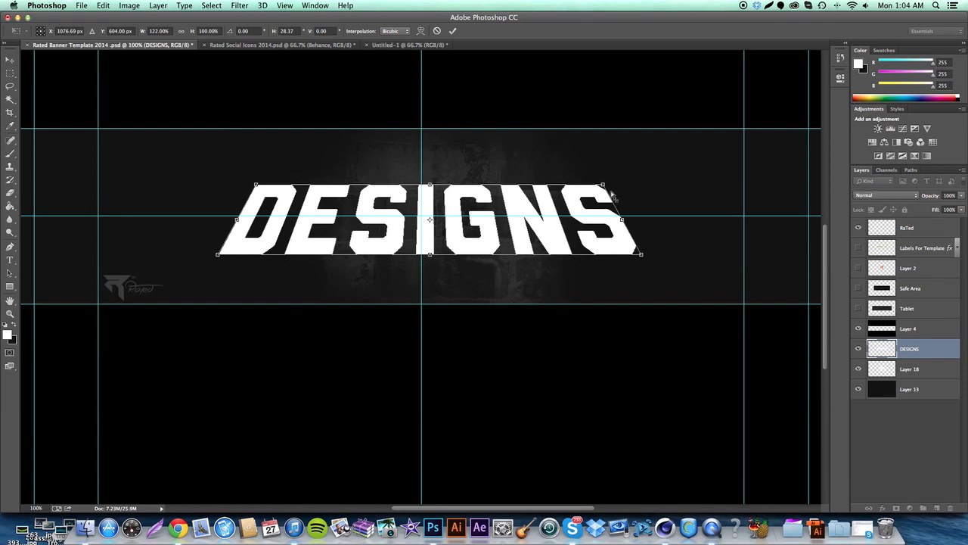
{"action": "left_click_drag", "start_coordinate": [602, 184], "coordinate": [593, 184]}
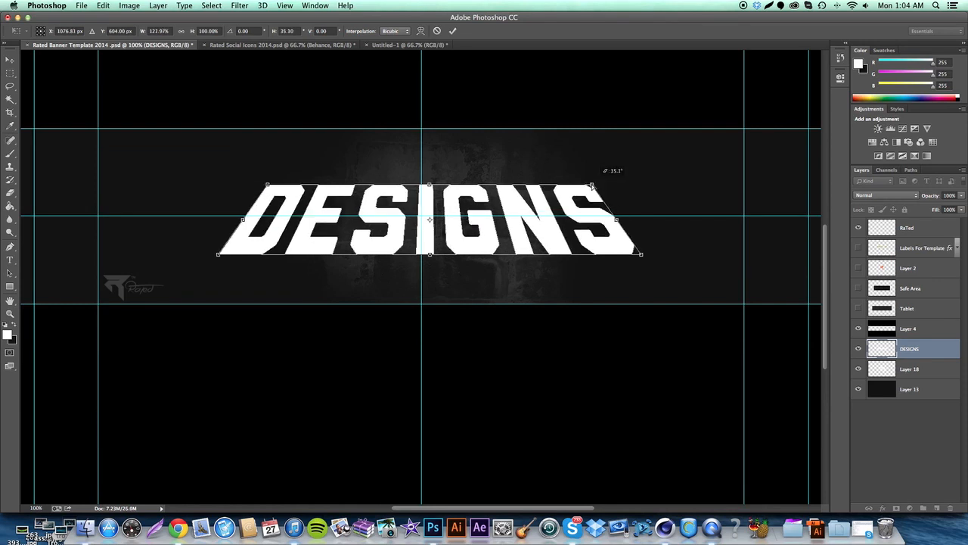
{"action": "key", "text": "Return"}
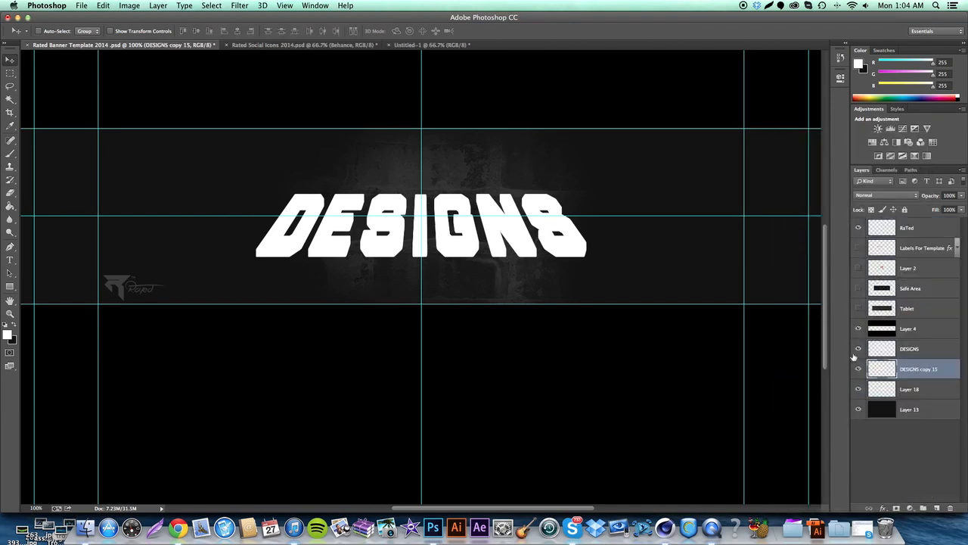
Give the DESIGNS face a green Gradient Overlay.
{"action": "left_click", "coordinate": [909, 347]}
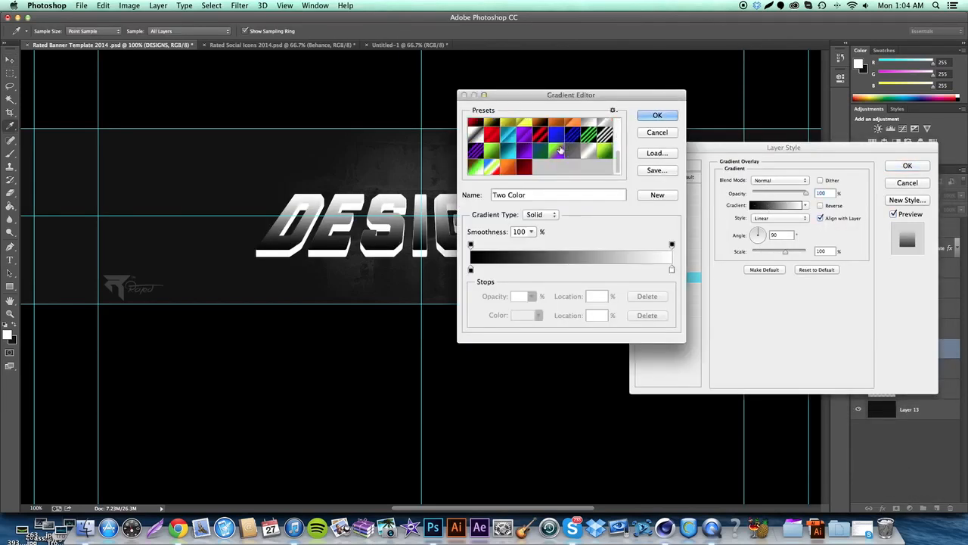
{"action": "left_click", "coordinate": [656, 115]}
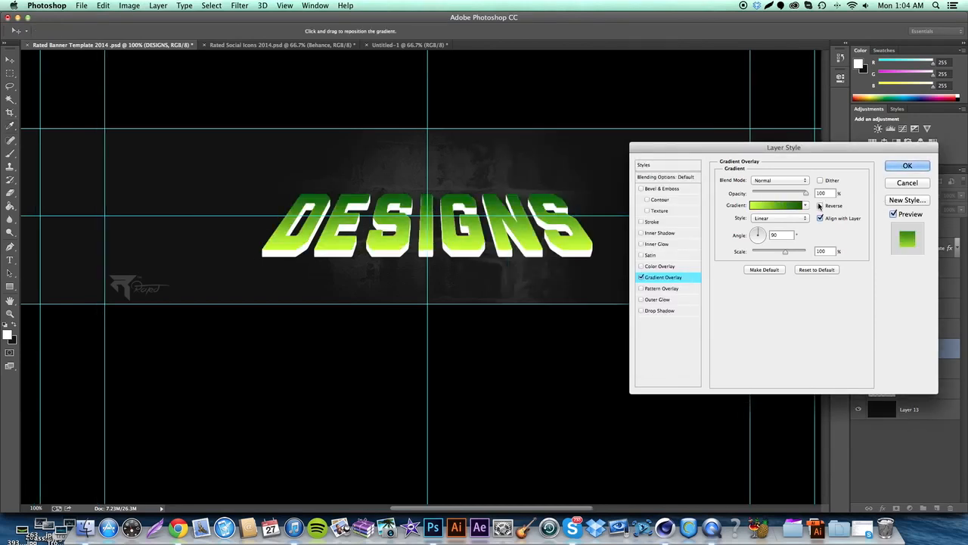
{"action": "left_click", "coordinate": [908, 165]}
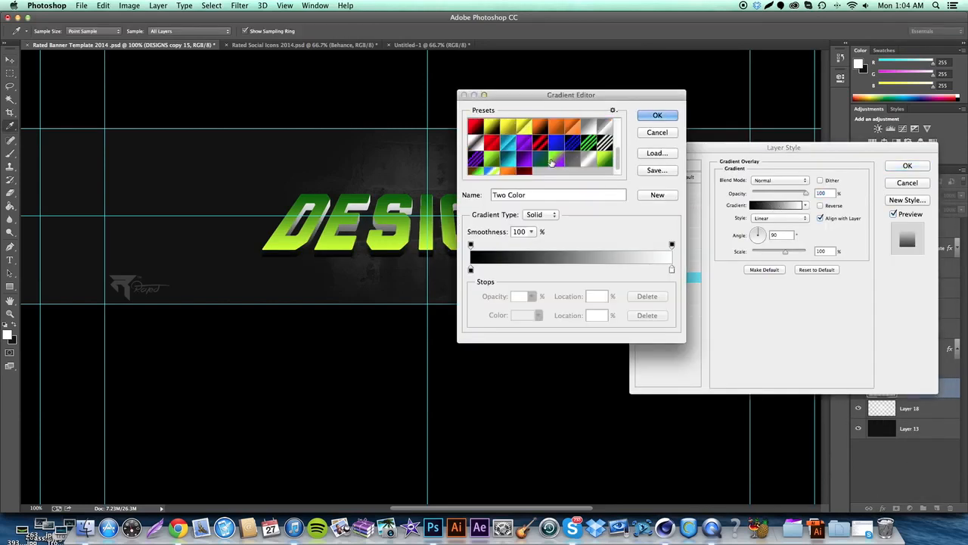
Give the extruded DESIGNS copy the same green gradient with Reverse ticked.
{"action": "left_click", "coordinate": [657, 115]}
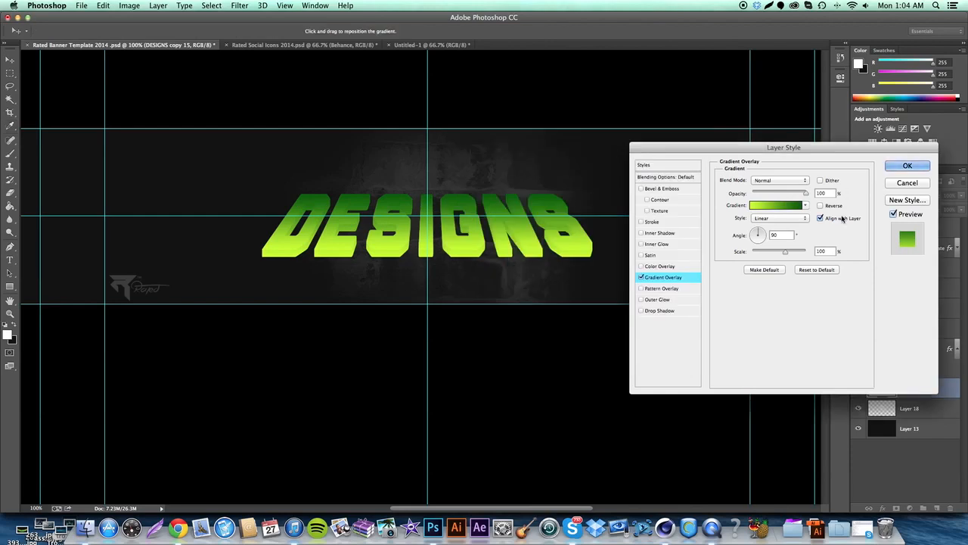
{"action": "left_click", "coordinate": [820, 206]}
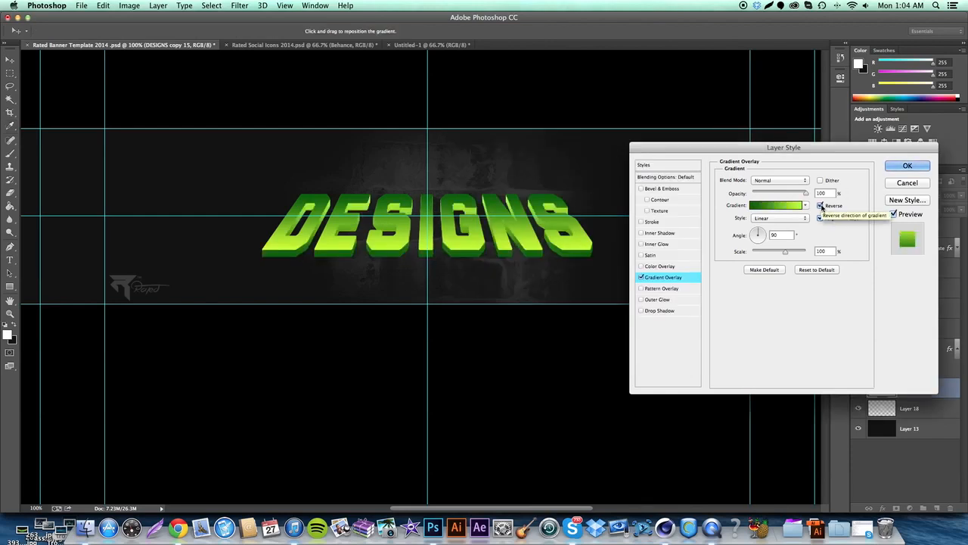
{"action": "left_click", "coordinate": [908, 165]}
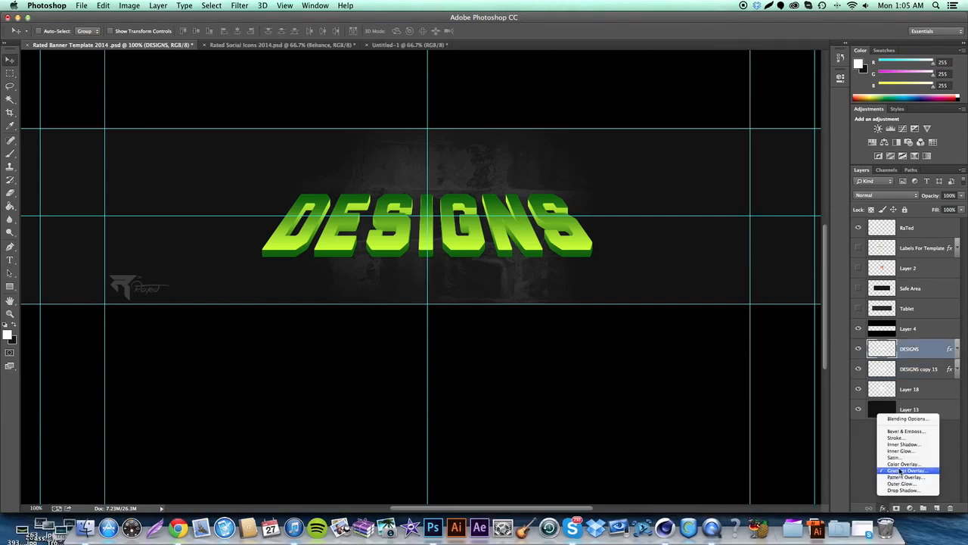
Add a Drop Shadow style to the green DESIGNS face and select both DESIGNS layers.
{"action": "left_click", "coordinate": [903, 491]}
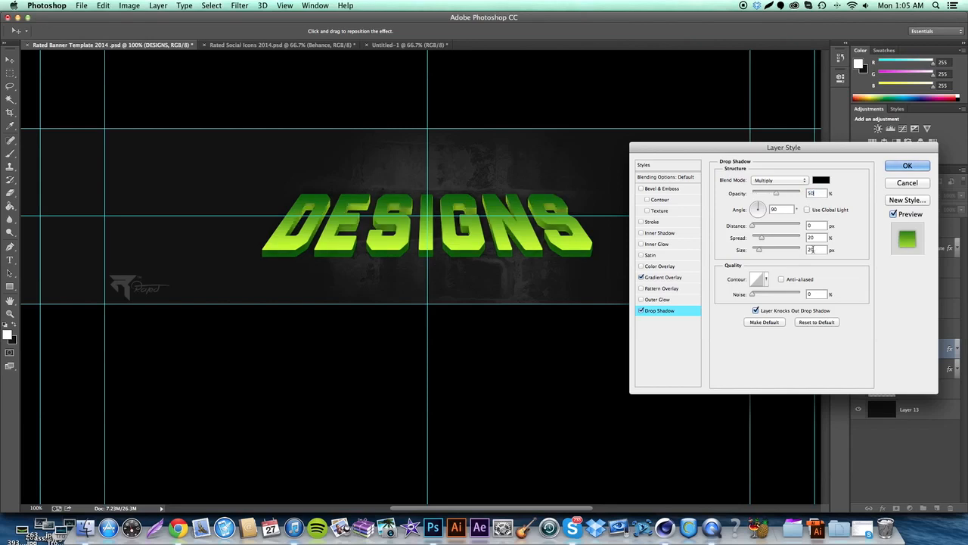
{"action": "left_click", "coordinate": [908, 165]}
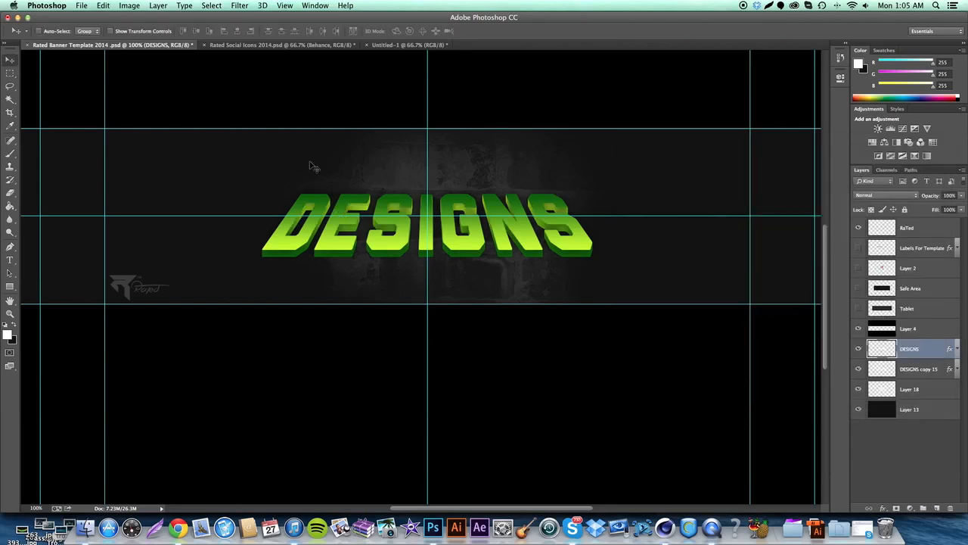
{"action": "left_click", "coordinate": [920, 369]}
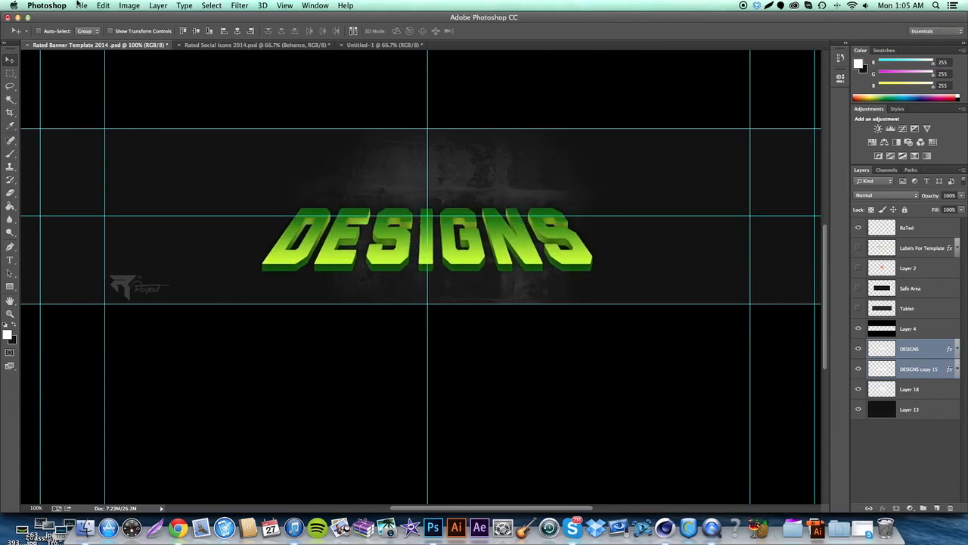
Open the EXTRACT Twitter banner PNG from the Photoshop stuff folder.
{"action": "left_click", "coordinate": [81, 6]}
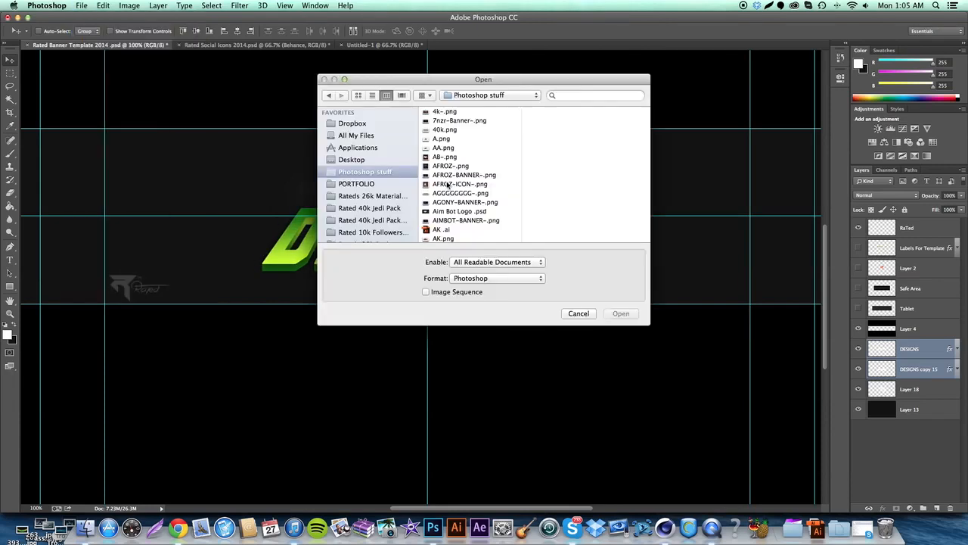
{"action": "scroll", "scroll_direction": "down", "scroll_amount": 3}
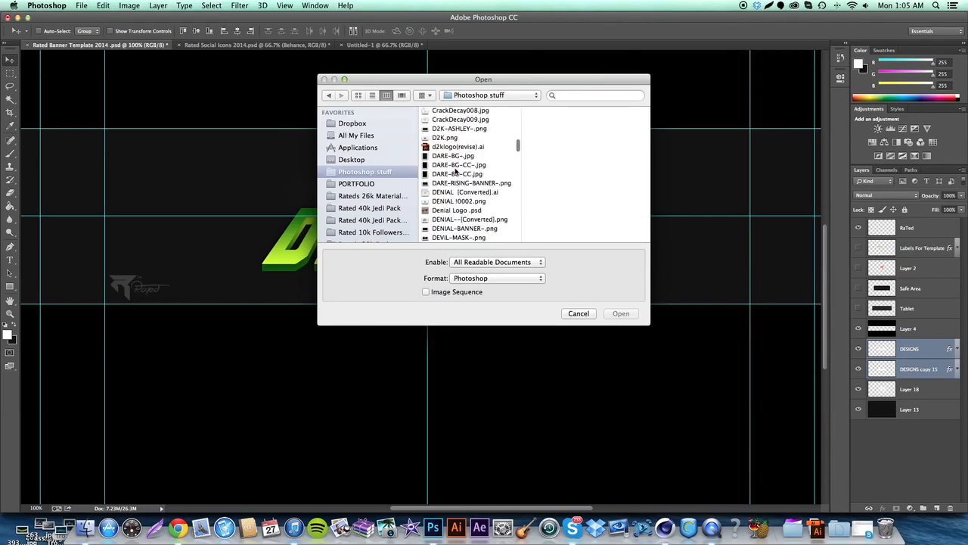
{"action": "left_click", "coordinate": [467, 196]}
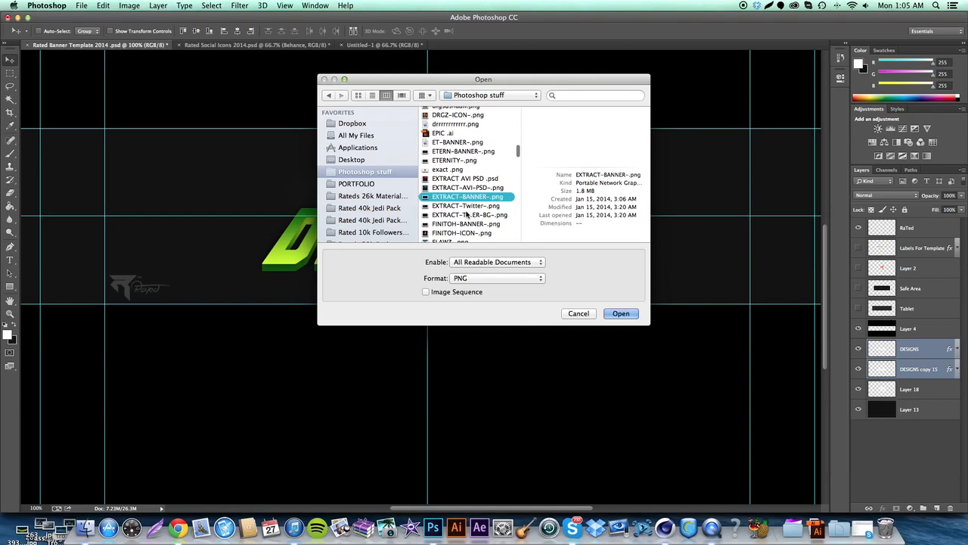
{"action": "left_click", "coordinate": [466, 206]}
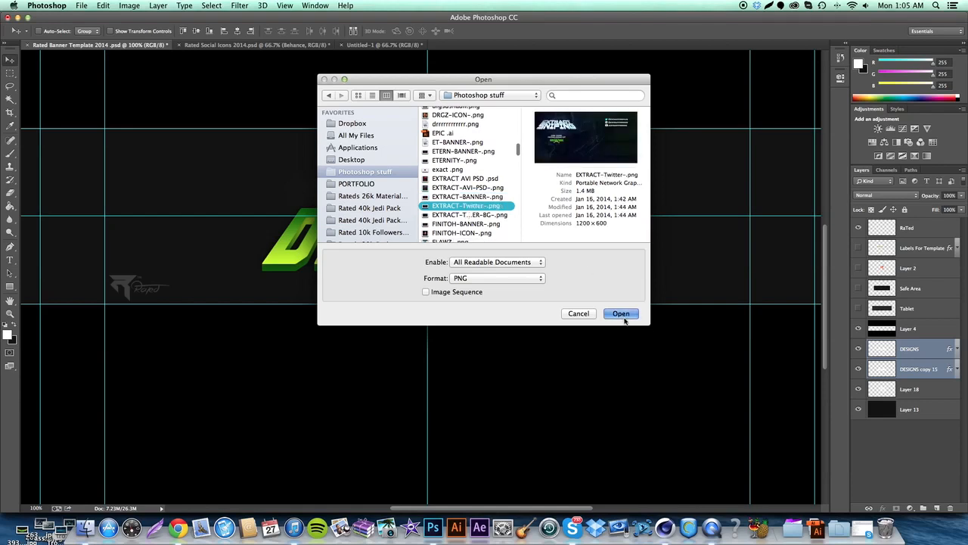
{"action": "left_click", "coordinate": [620, 313]}
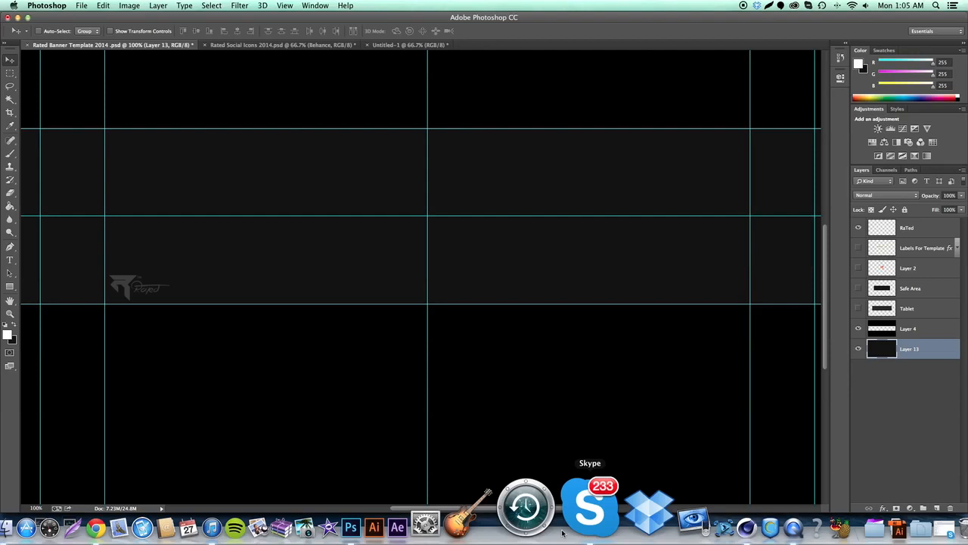
{"action": "mouse_move", "coordinate": [505, 347]}
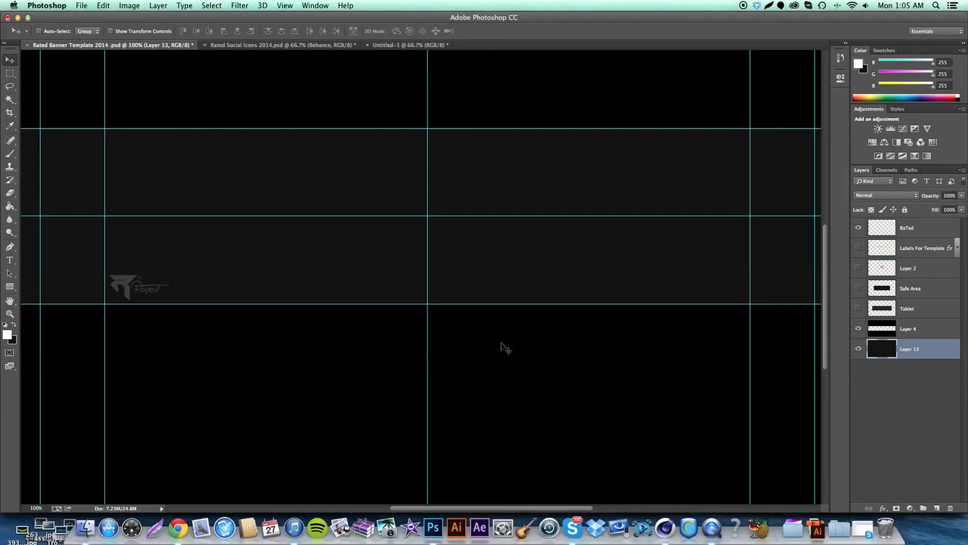